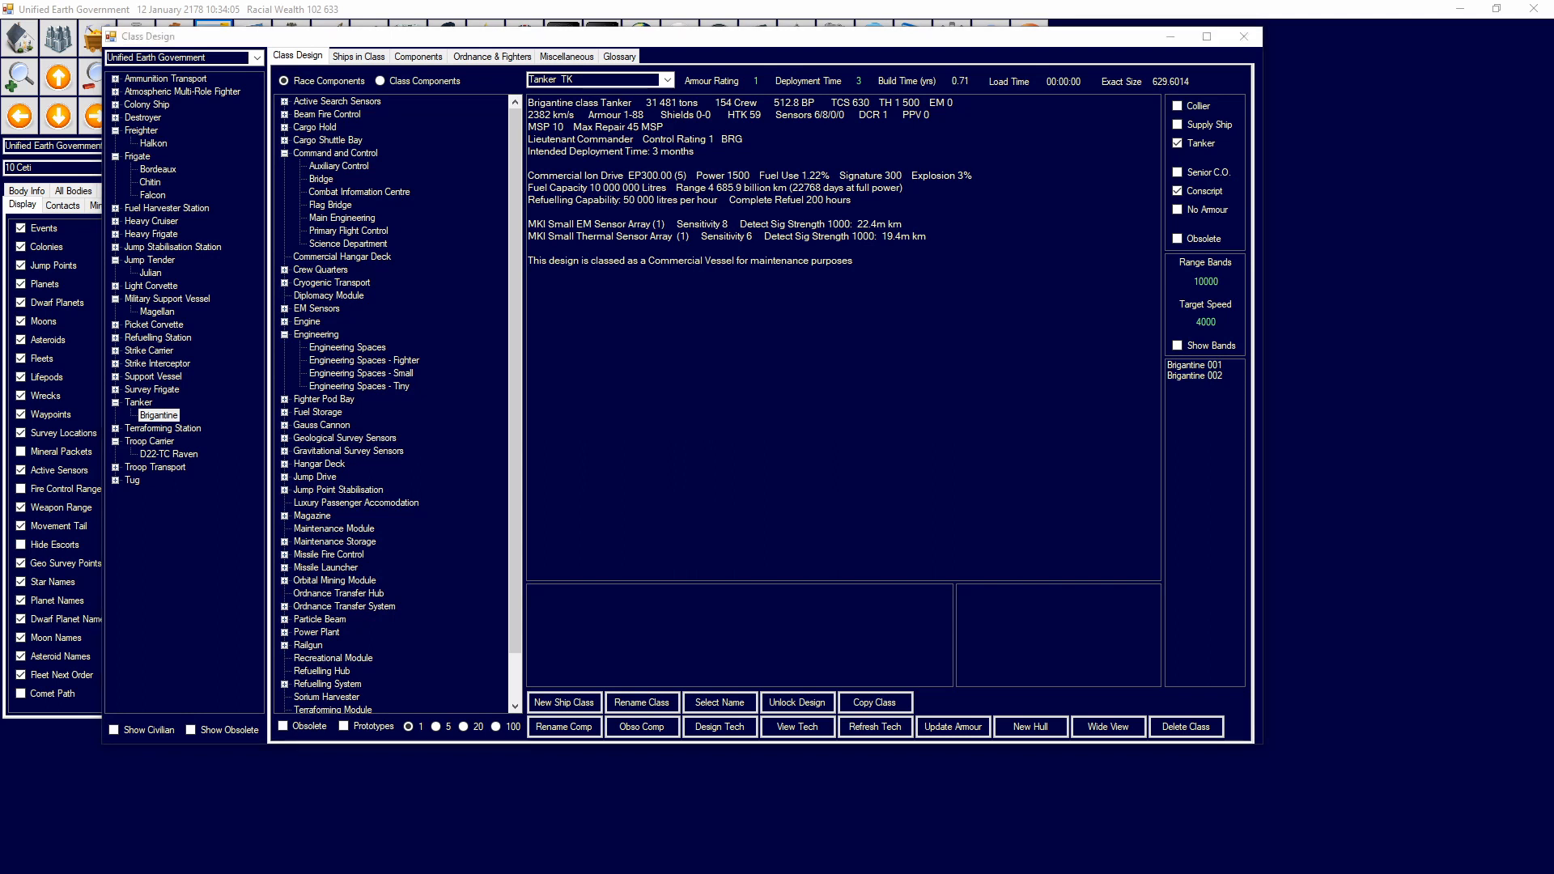
mouse_move(225, 510)
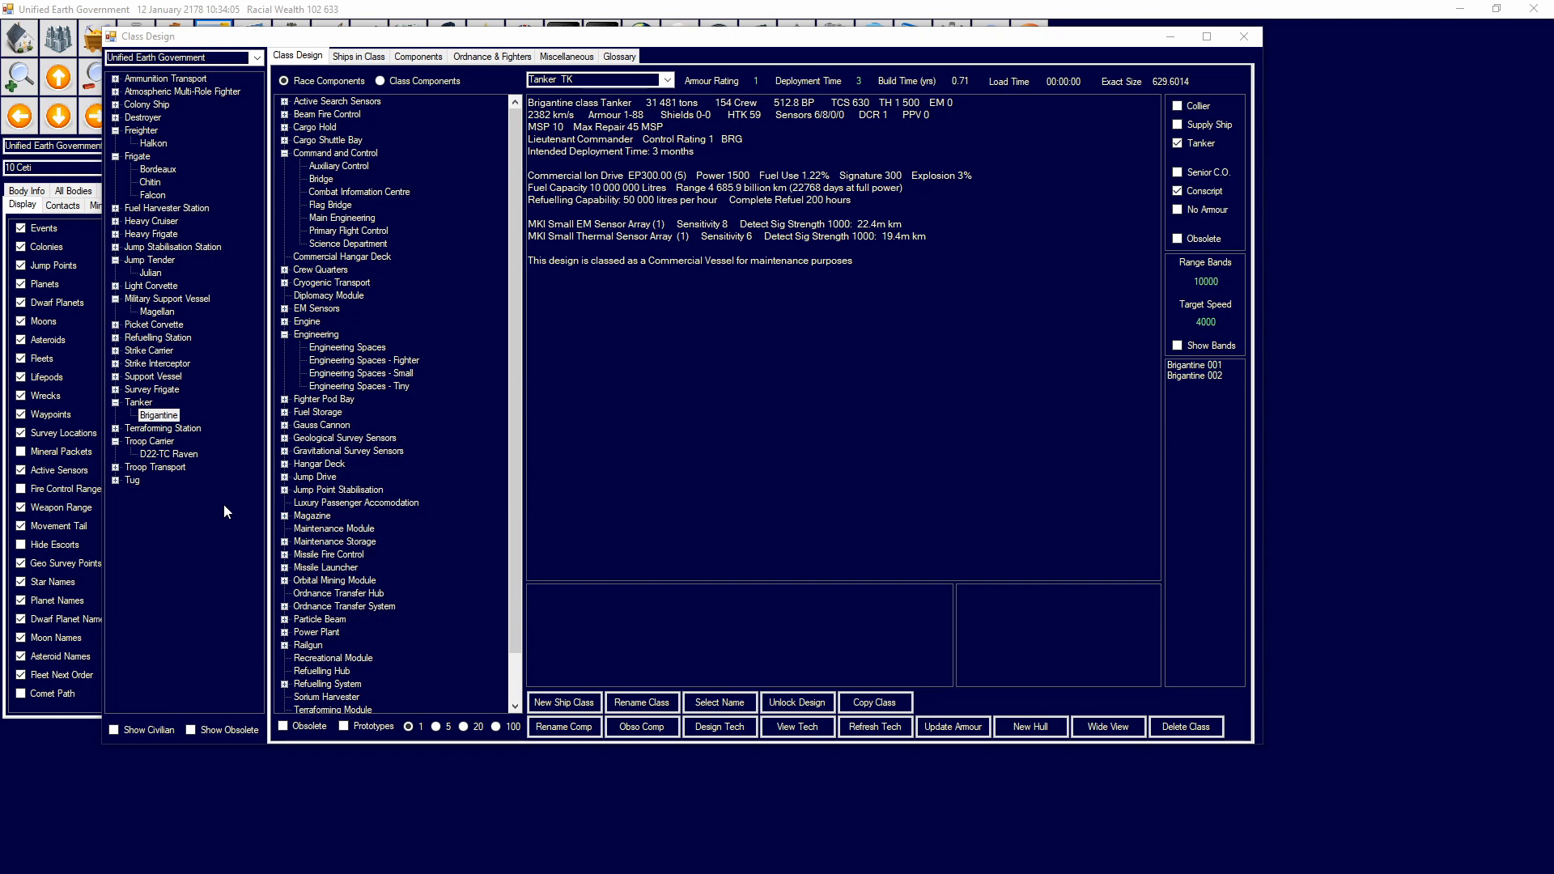
Step: Select the Bordeaux frigate entry in the class tree before leaving Class Design
click(159, 170)
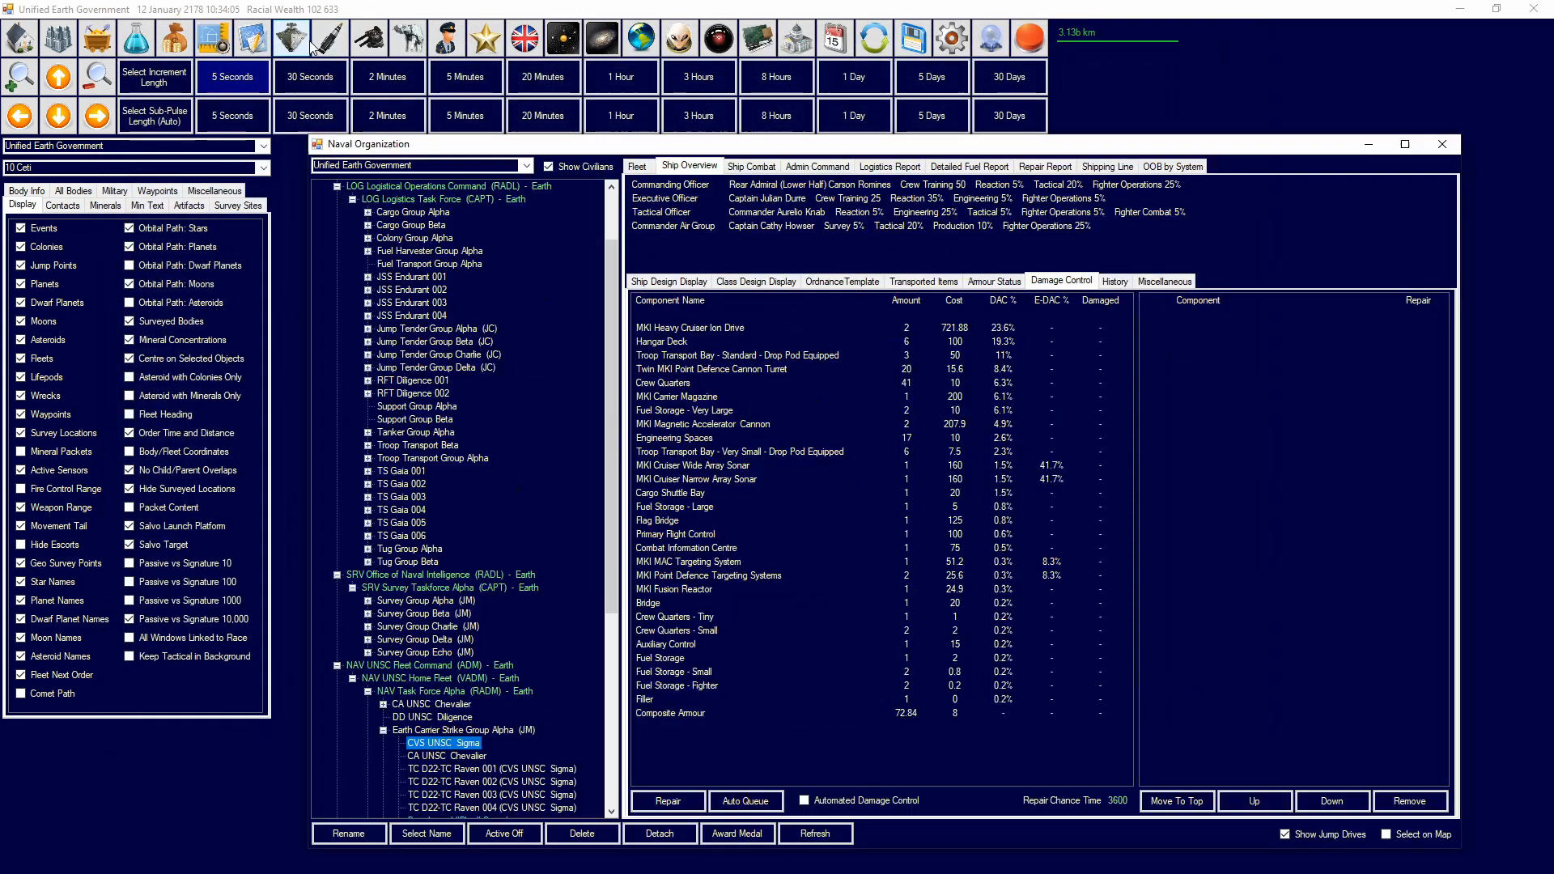
Step: Show the Earth Carrier Strike Group Alpha fleet's ship list with fuel and commander details
click(464, 730)
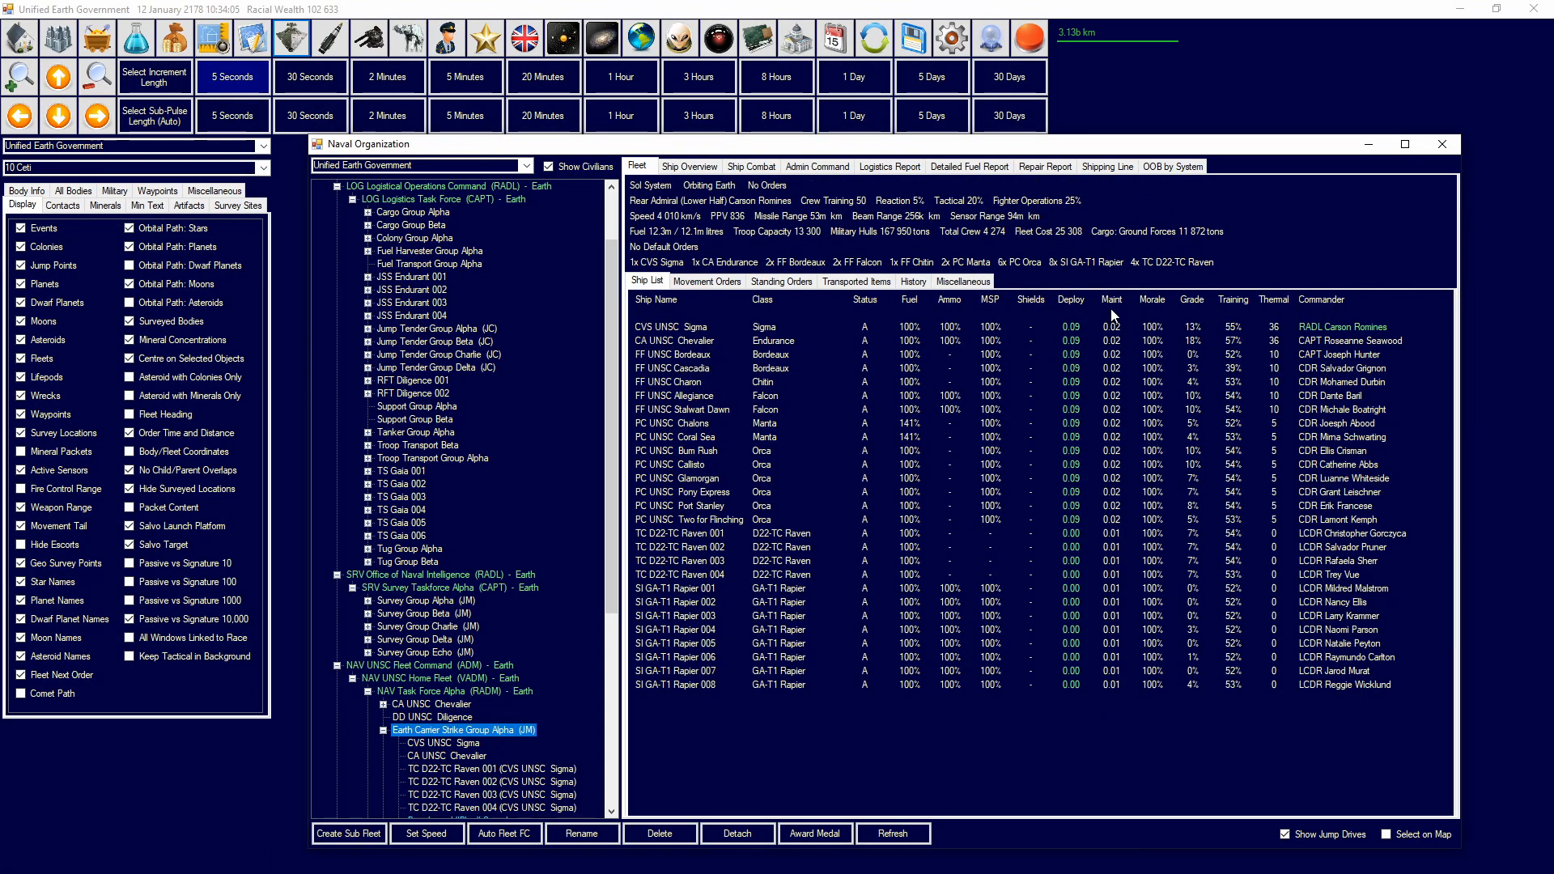
mouse_move(1112, 316)
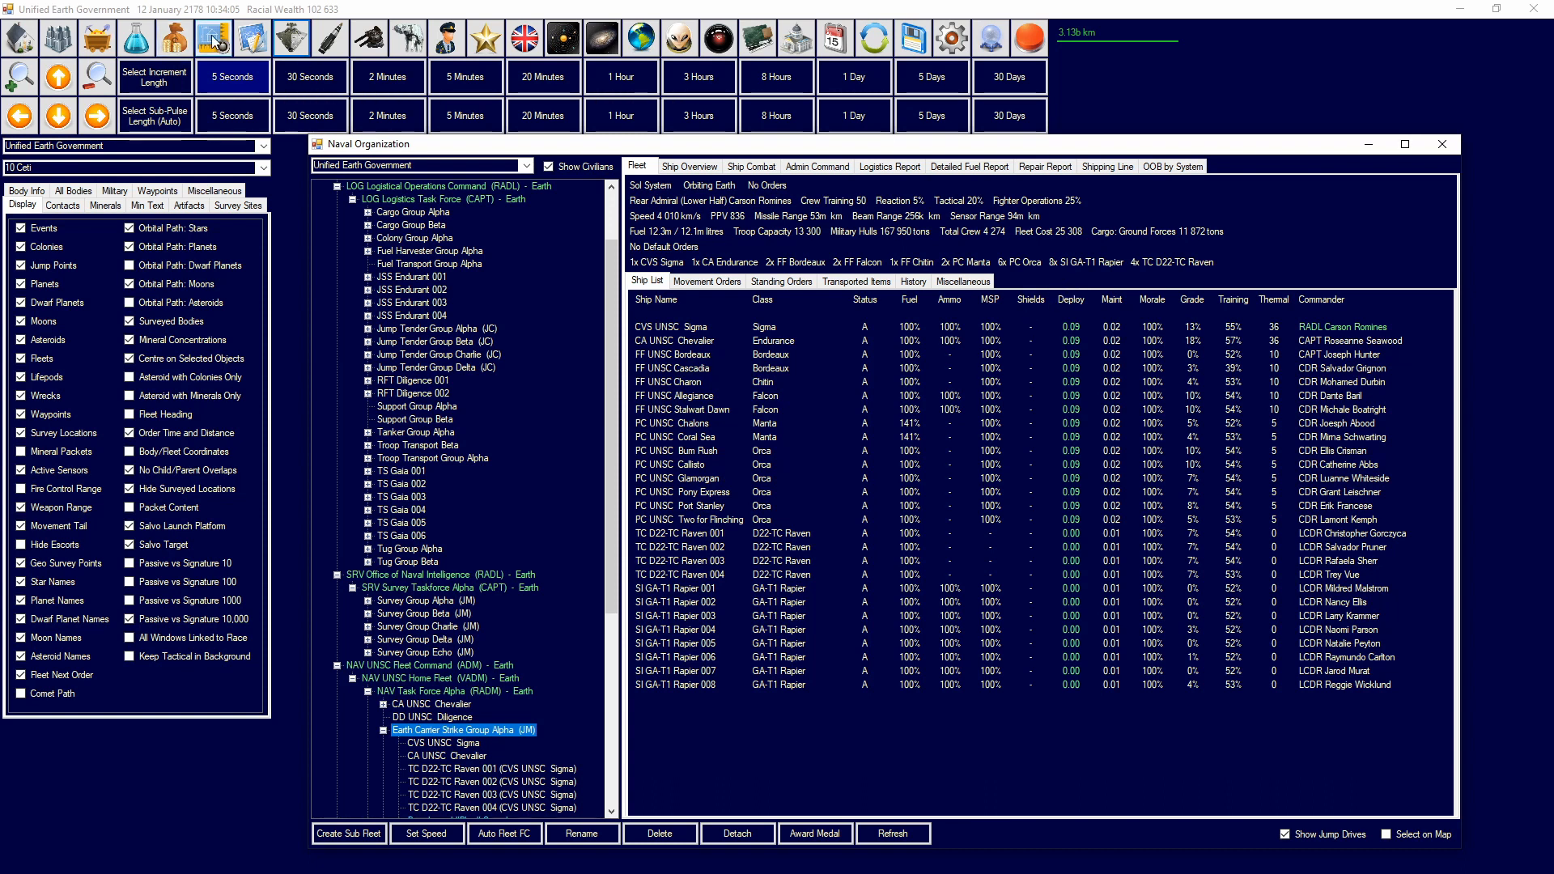
Step: Review the Fighter Maintenance Storage Bay and Maintenance Storage Bay stats on the Bordeaux frigate
click(254, 37)
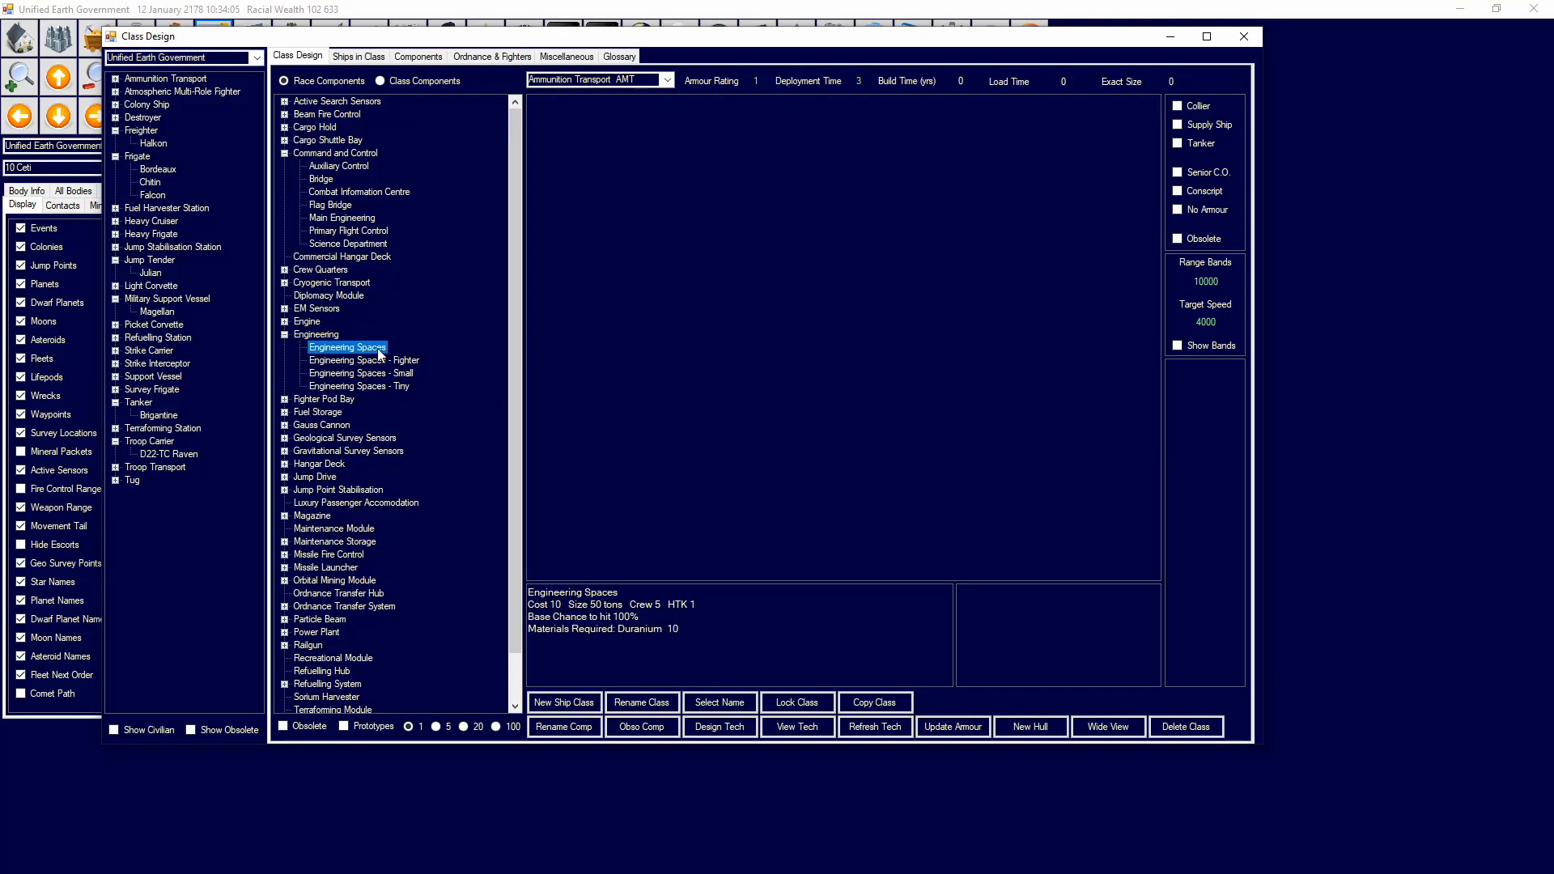
mouse_move(206, 221)
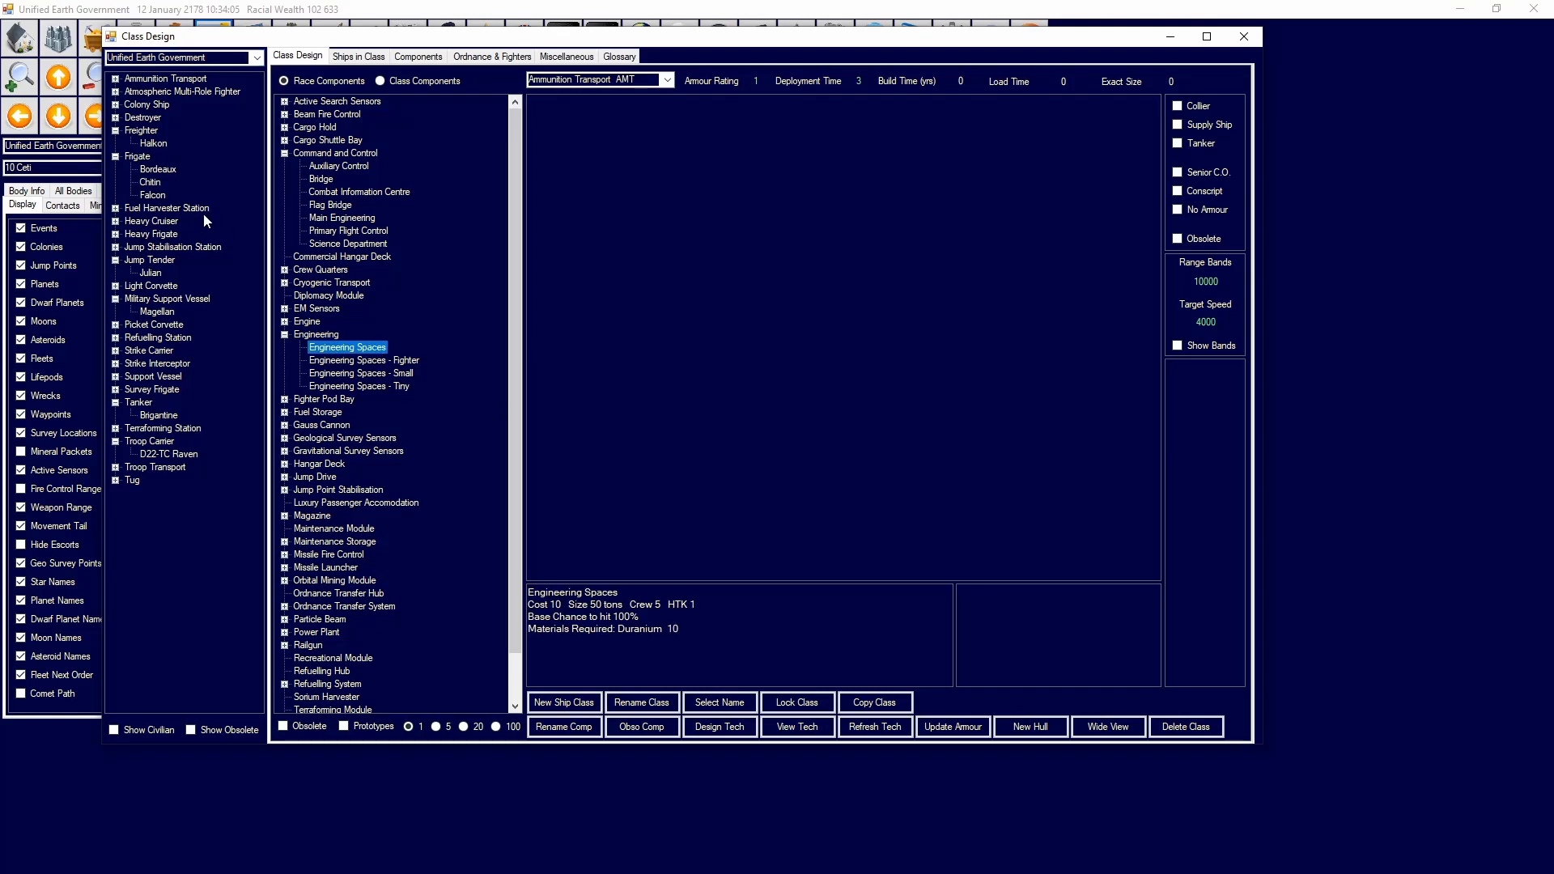
click(159, 168)
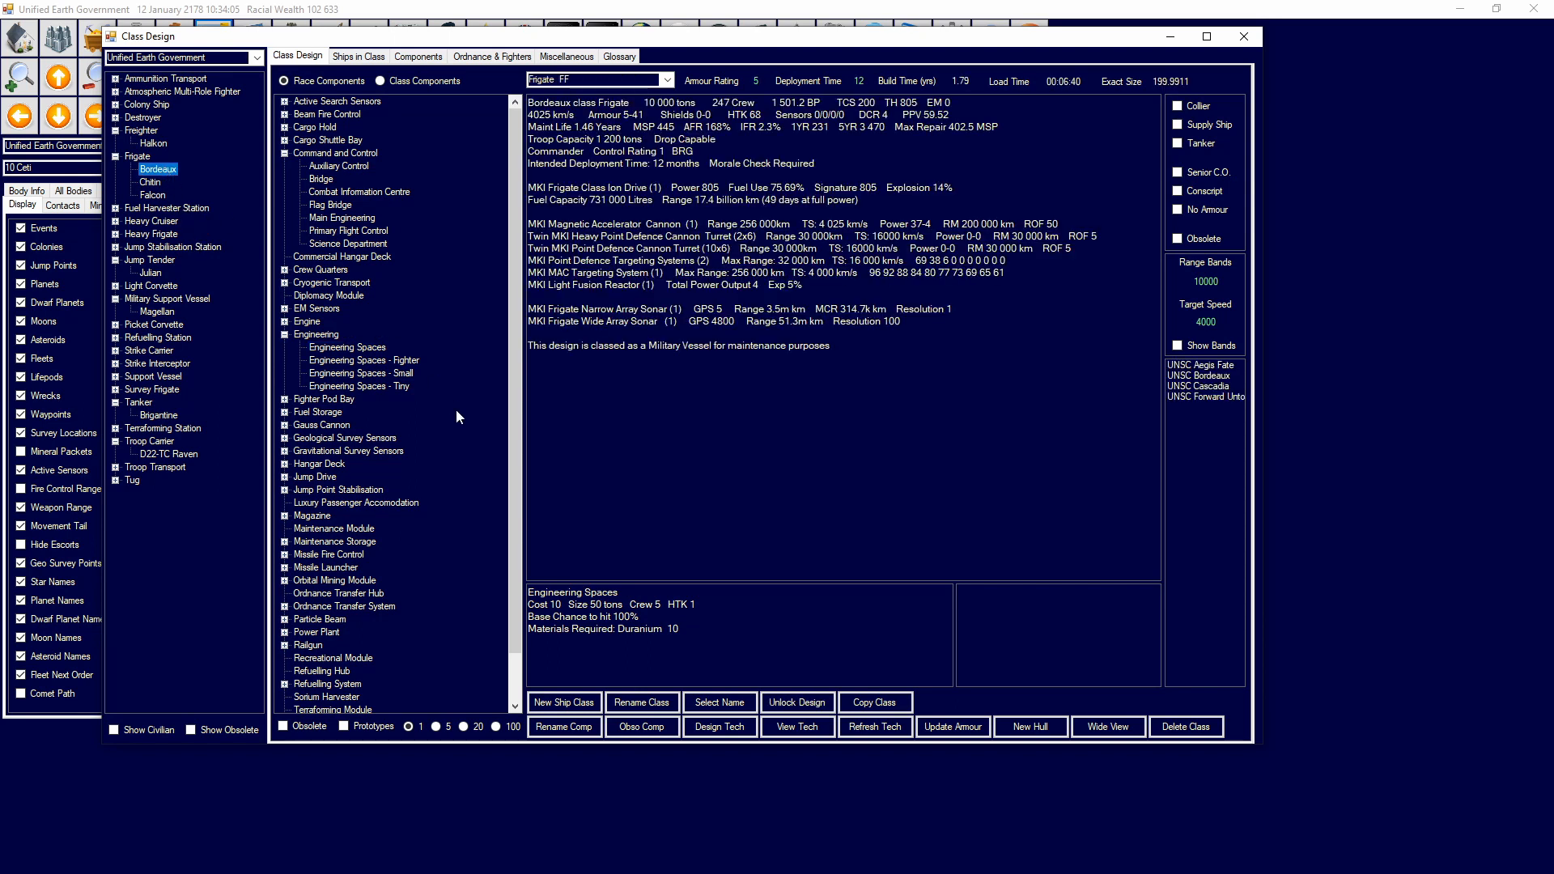
click(373, 502)
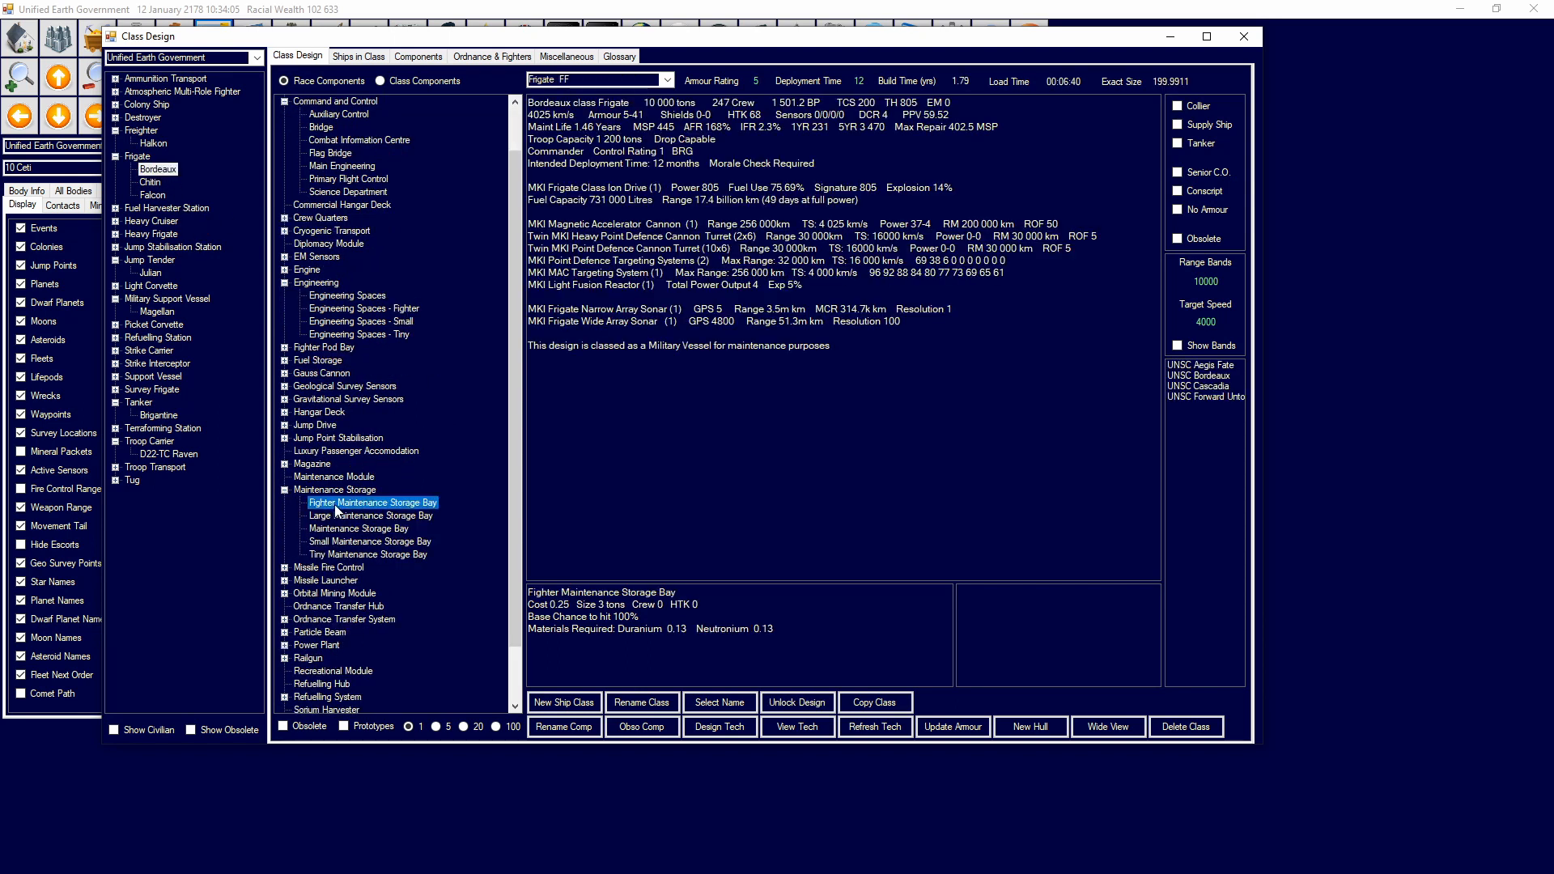
click(359, 528)
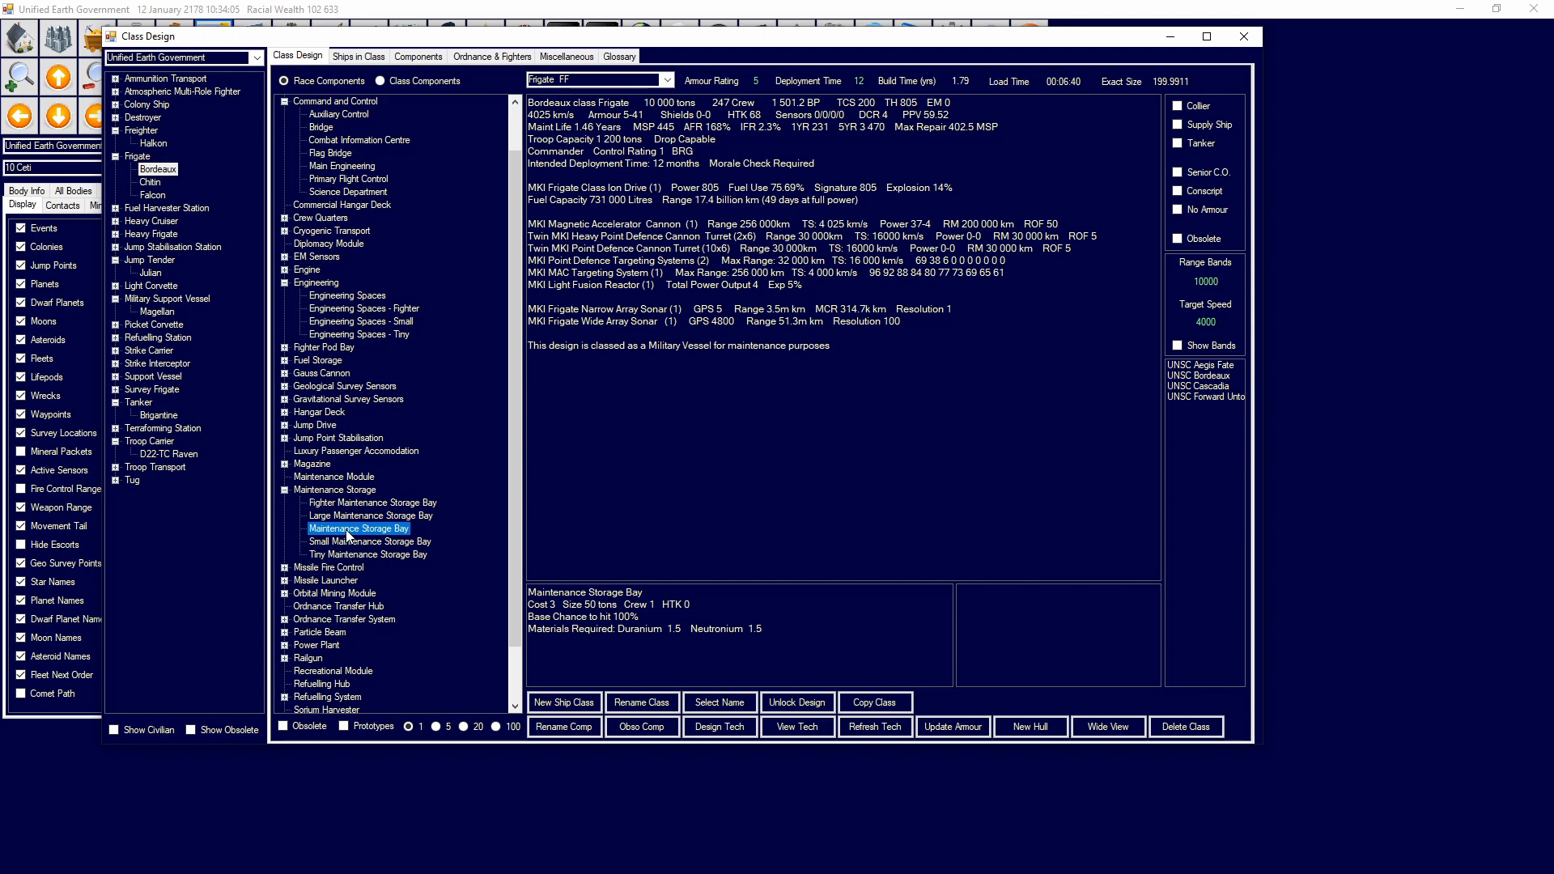
mouse_move(1272, 55)
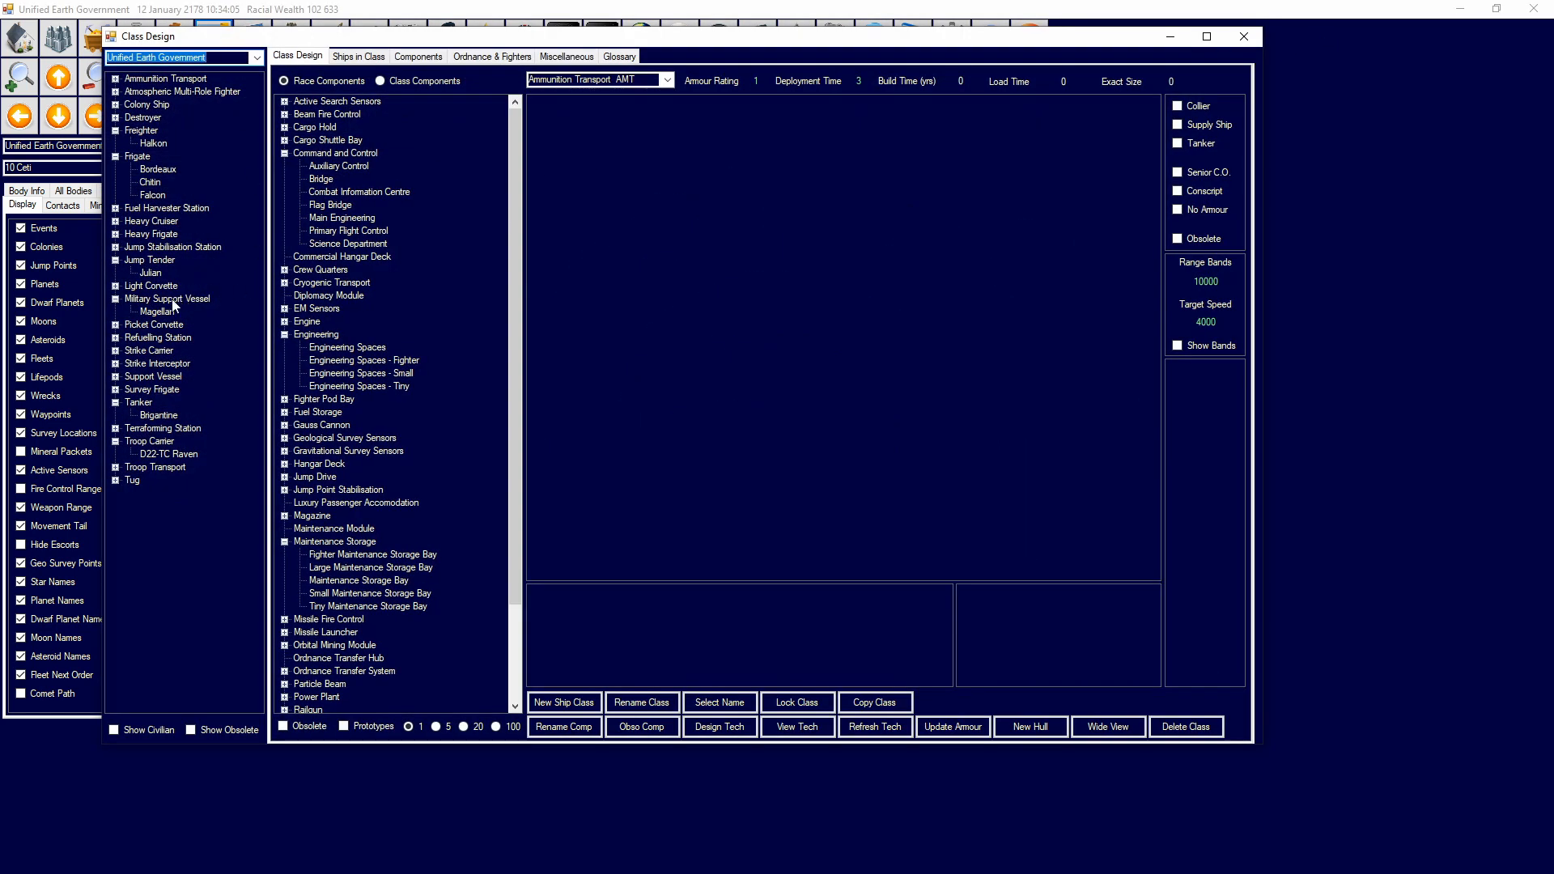
Step: Display the Magellan military support vessel design summary
click(157, 311)
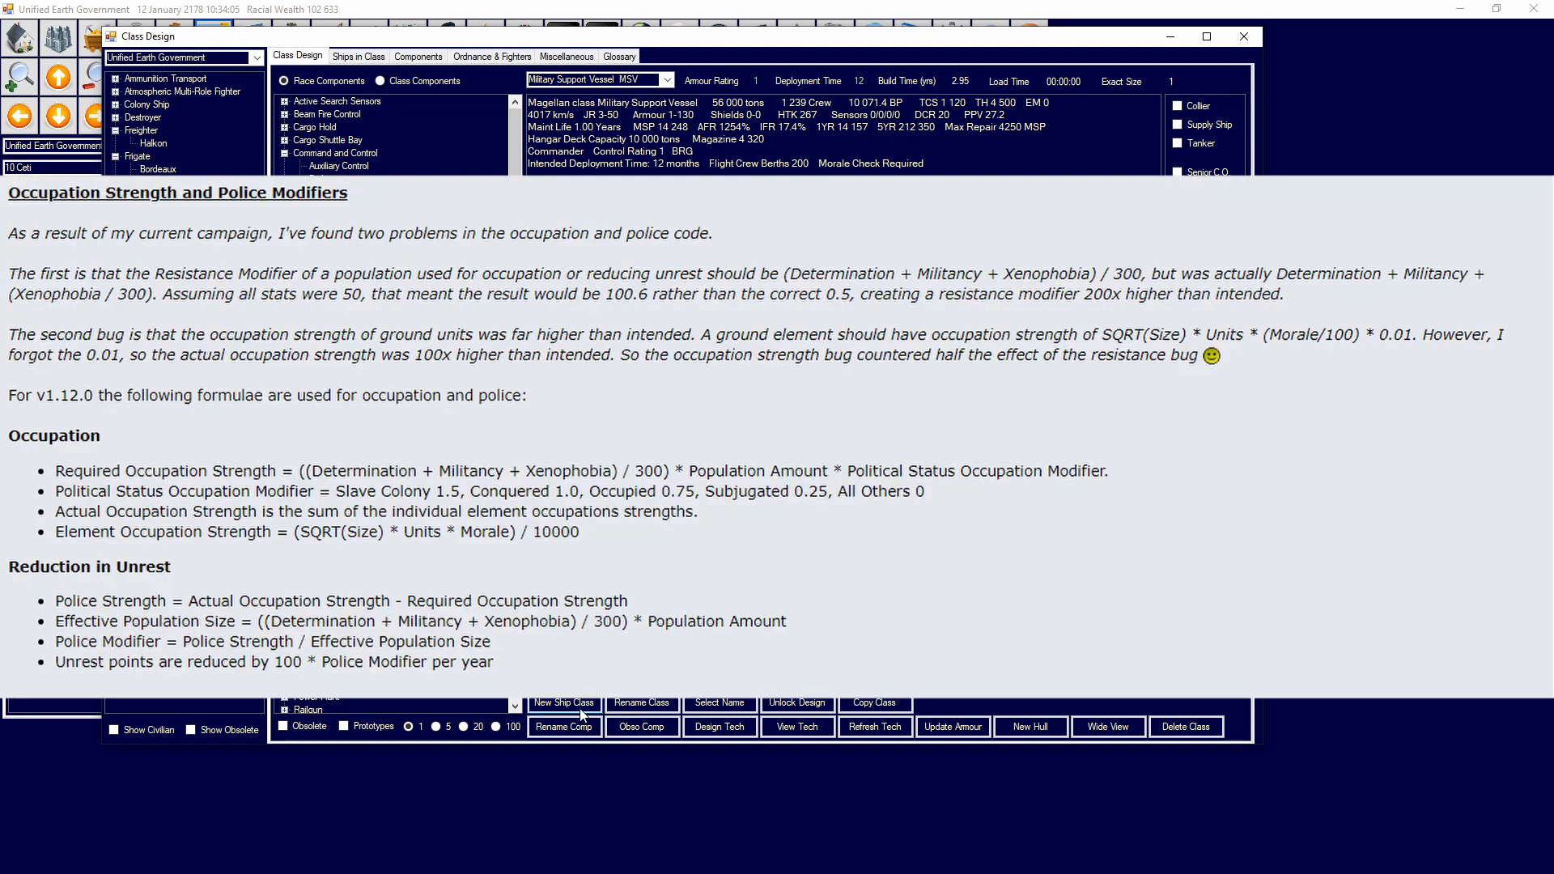
Step: Start a new ship class for the Enterprise military support vessel
click(563, 703)
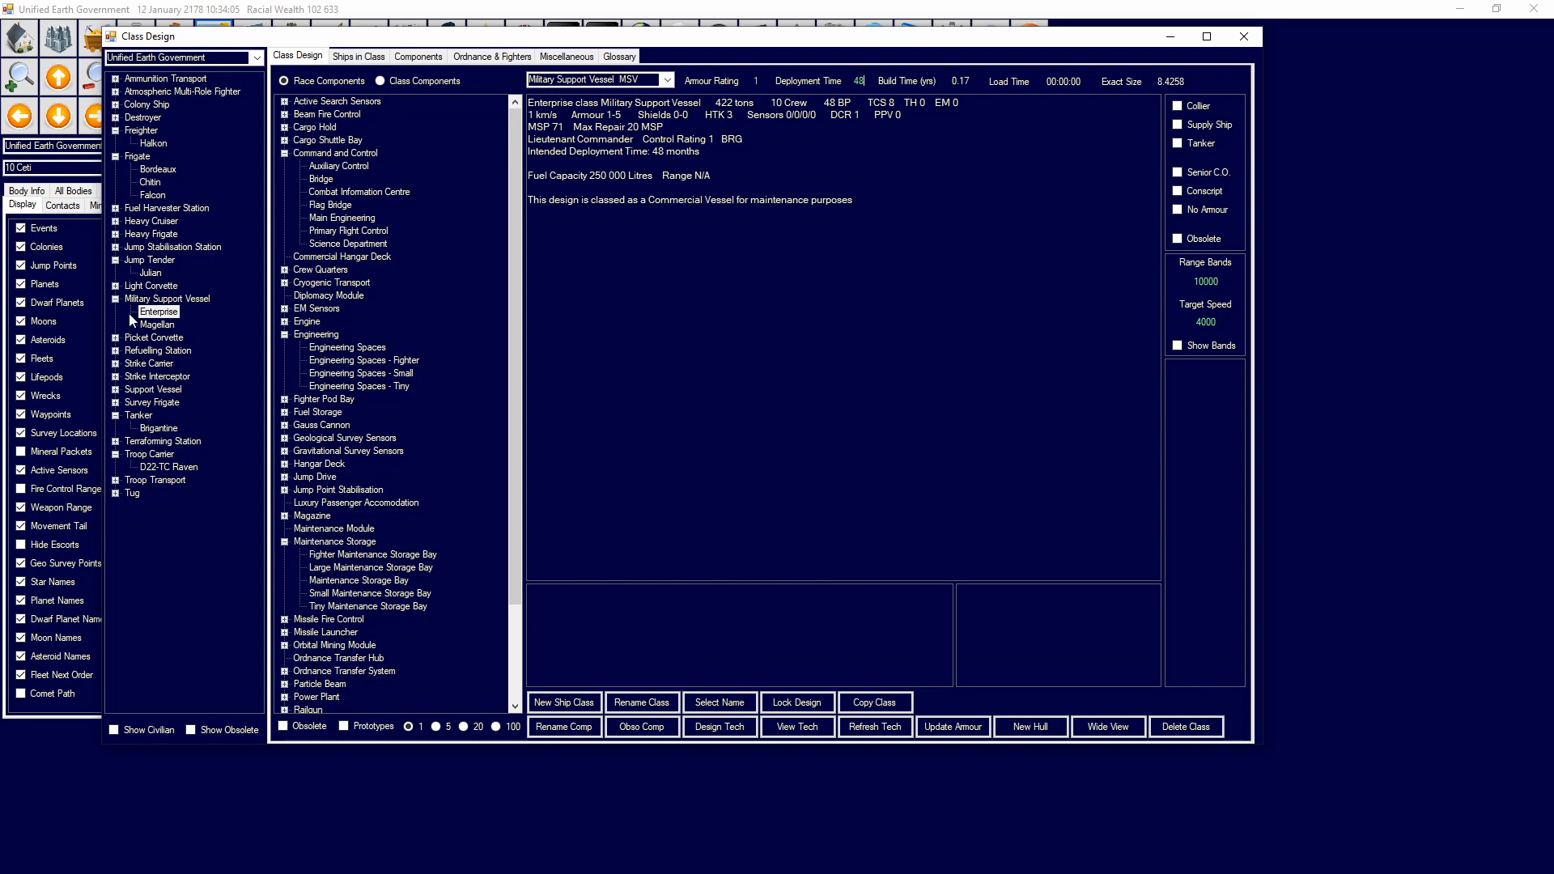
mouse_move(144, 325)
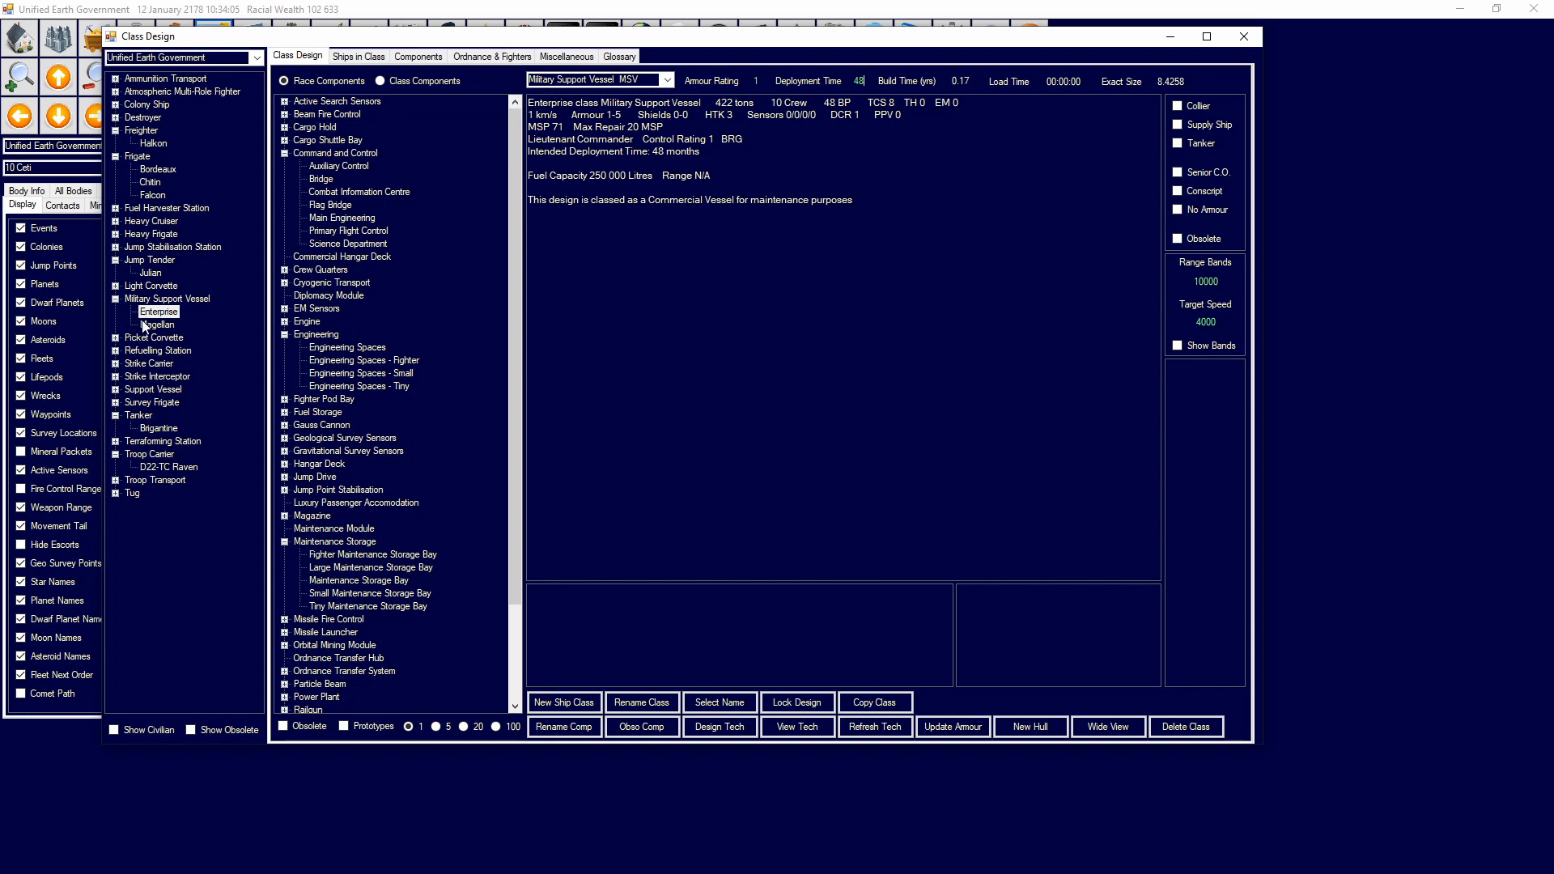
Step: Display the Magellan design summary with its engines, weapons and strike group
click(160, 324)
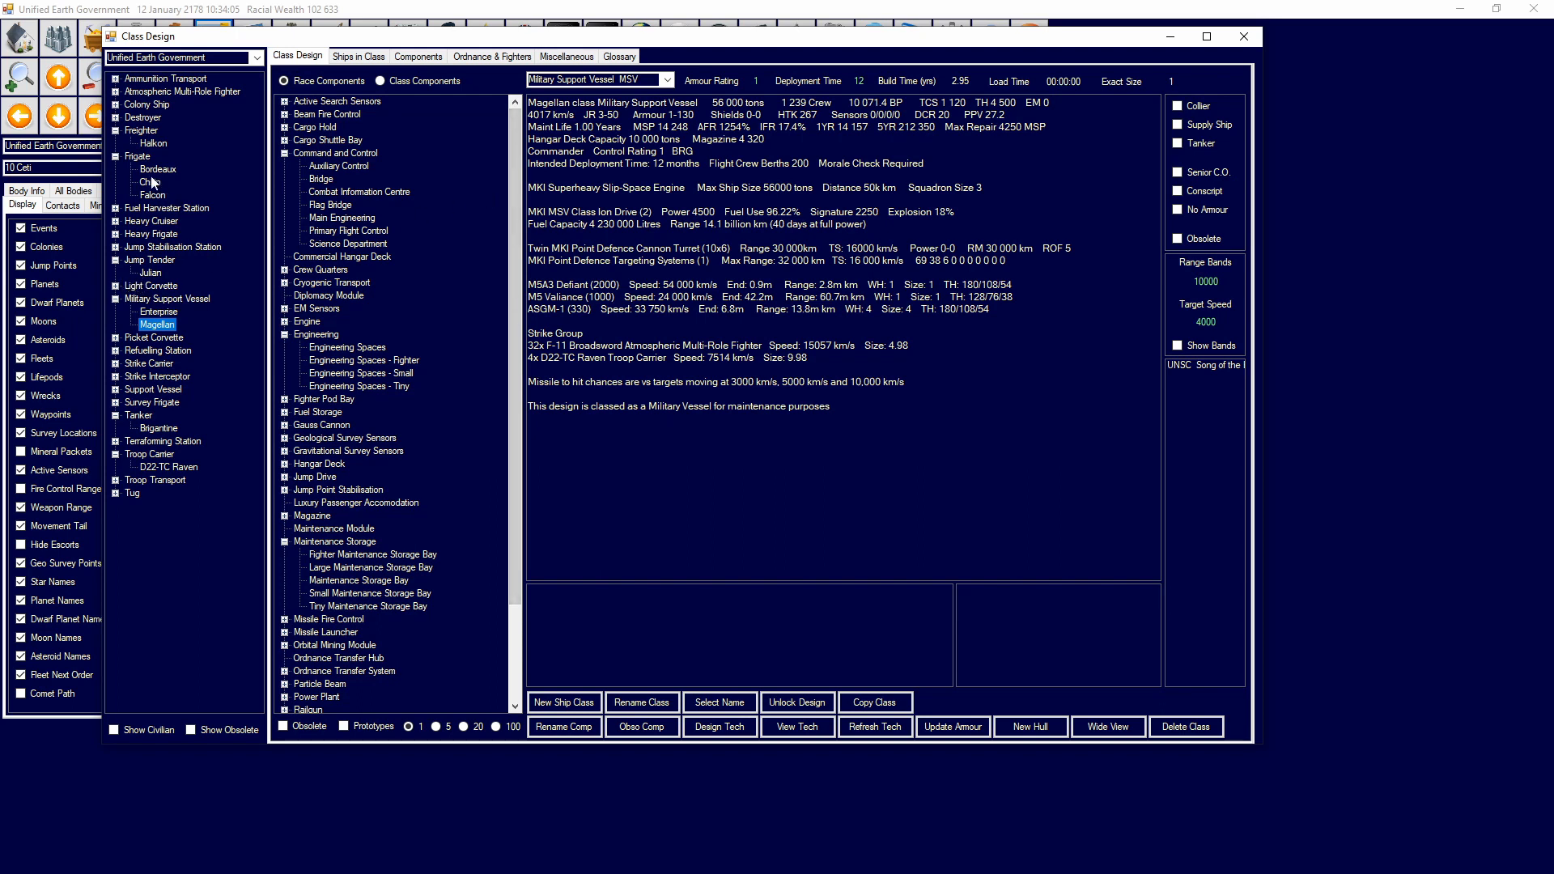
Step: Display the Bordeaux frigate summary with its mass driver cannon, turrets and sonars
click(157, 170)
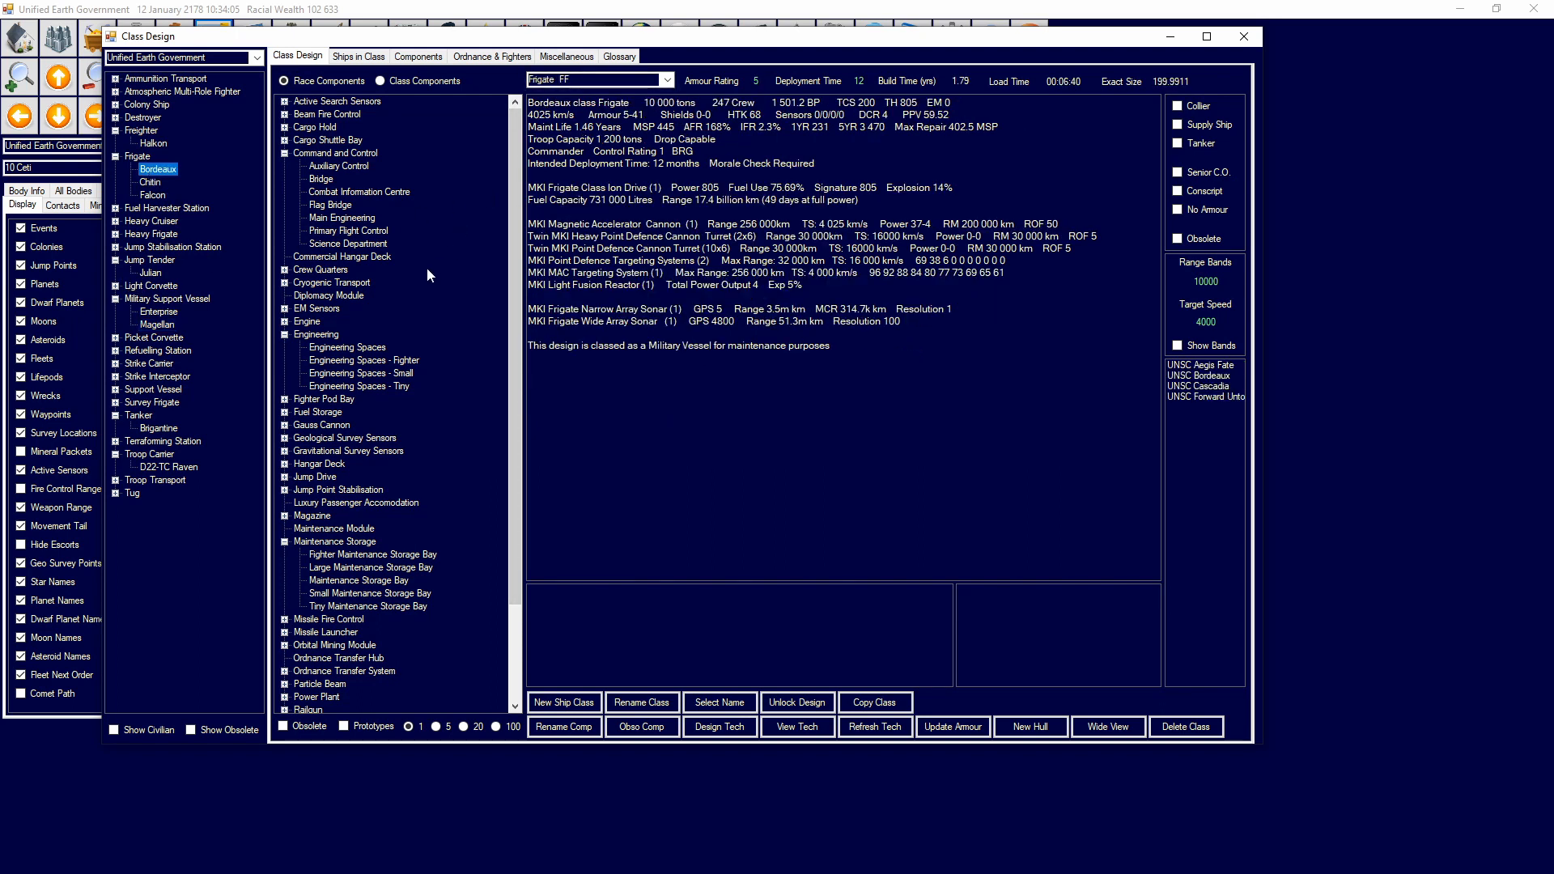
mouse_move(418, 285)
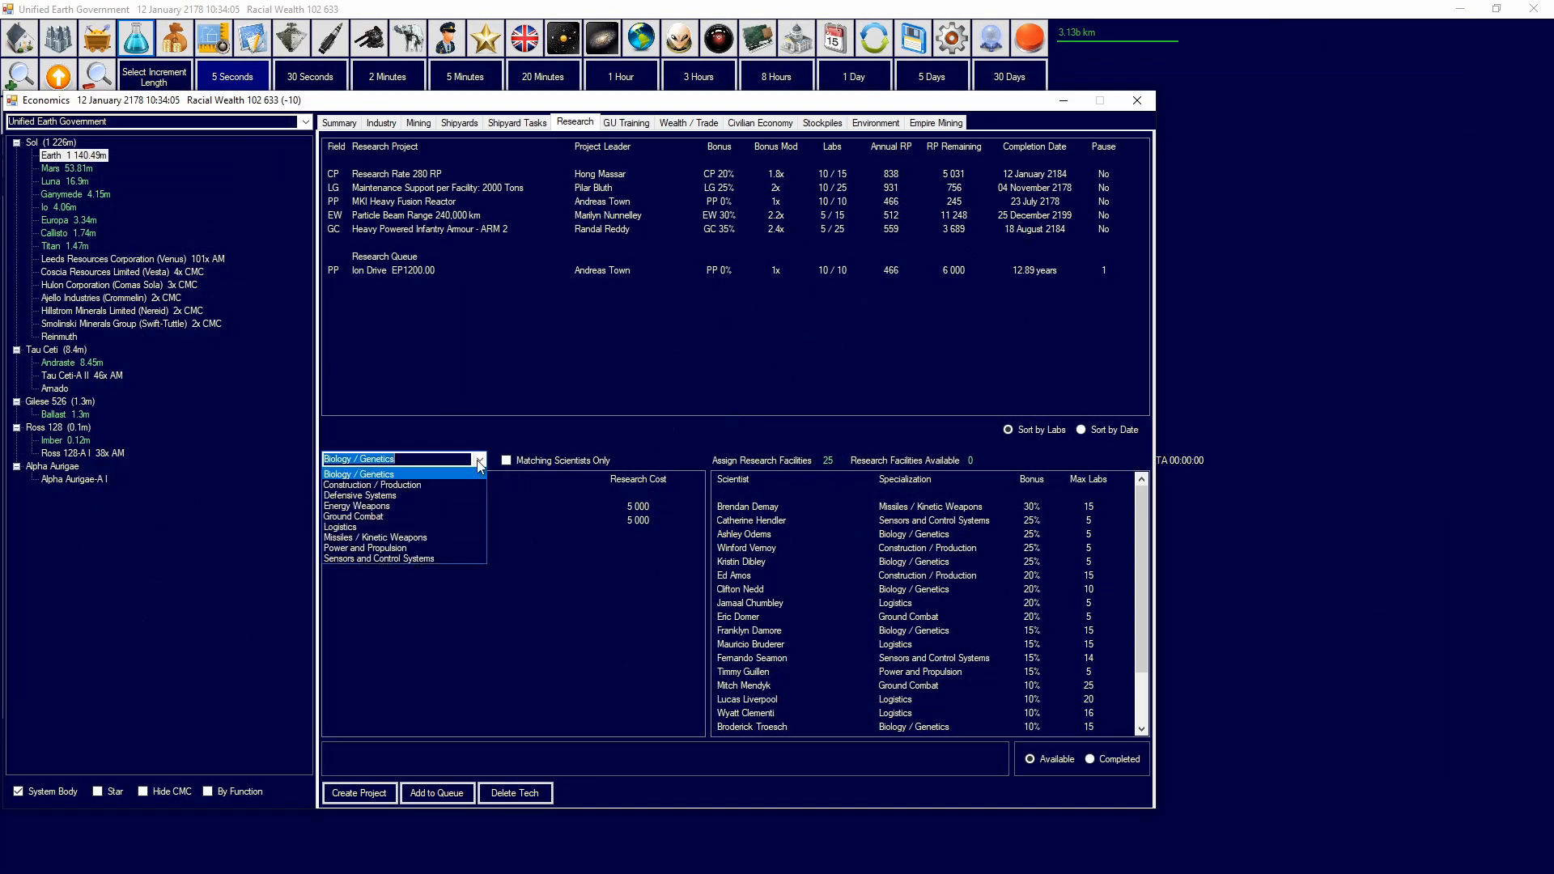
Step: Read the Stellarator Fusion Reactor description and list completed Power and Propulsion technologies
click(374, 547)
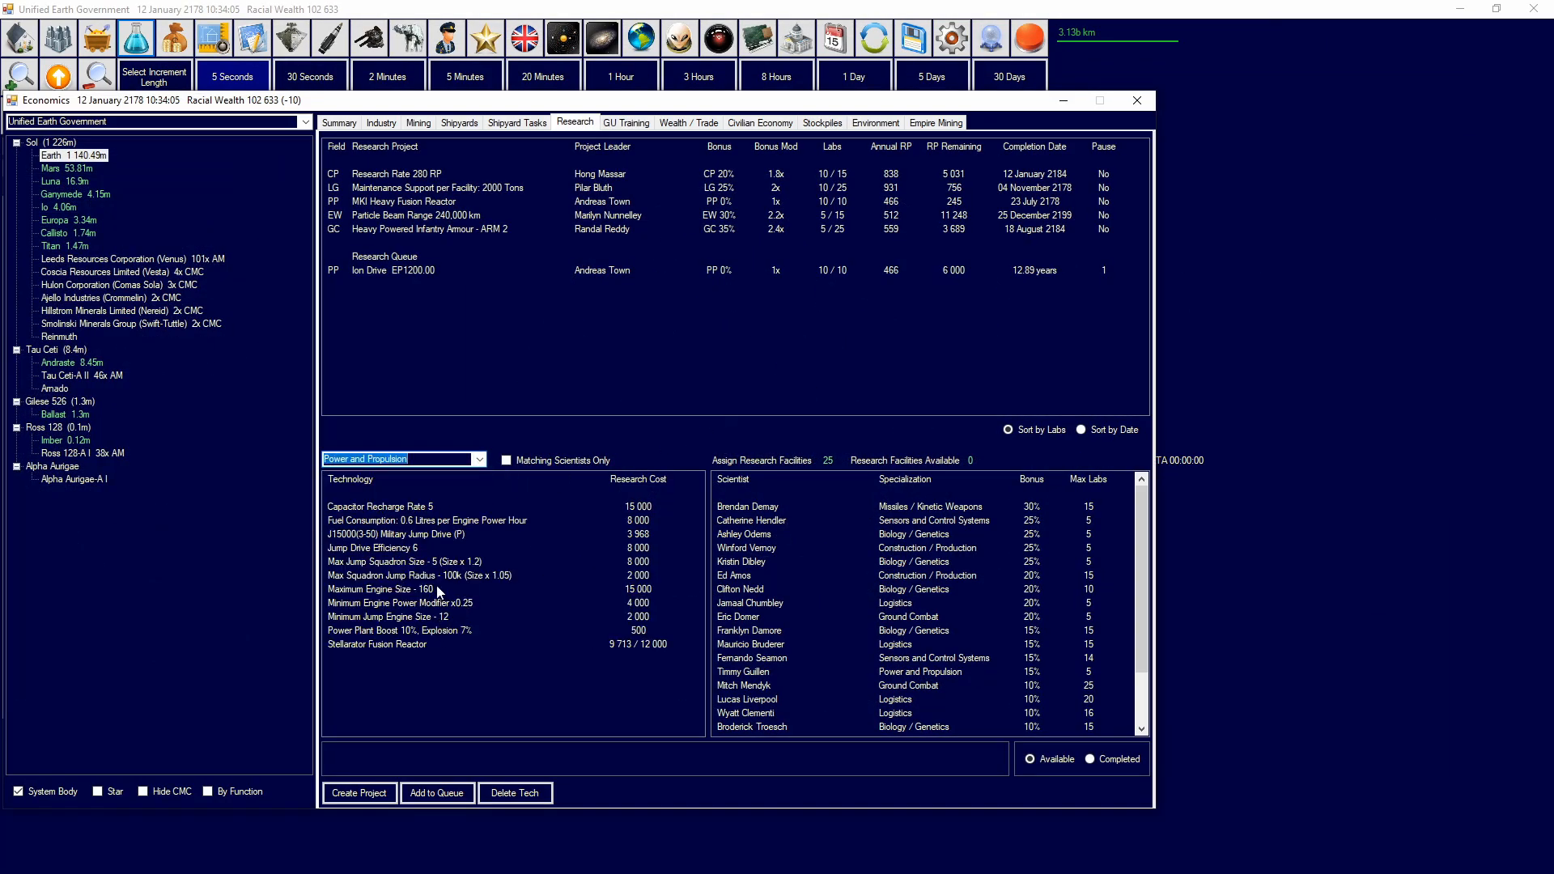
mouse_move(457, 395)
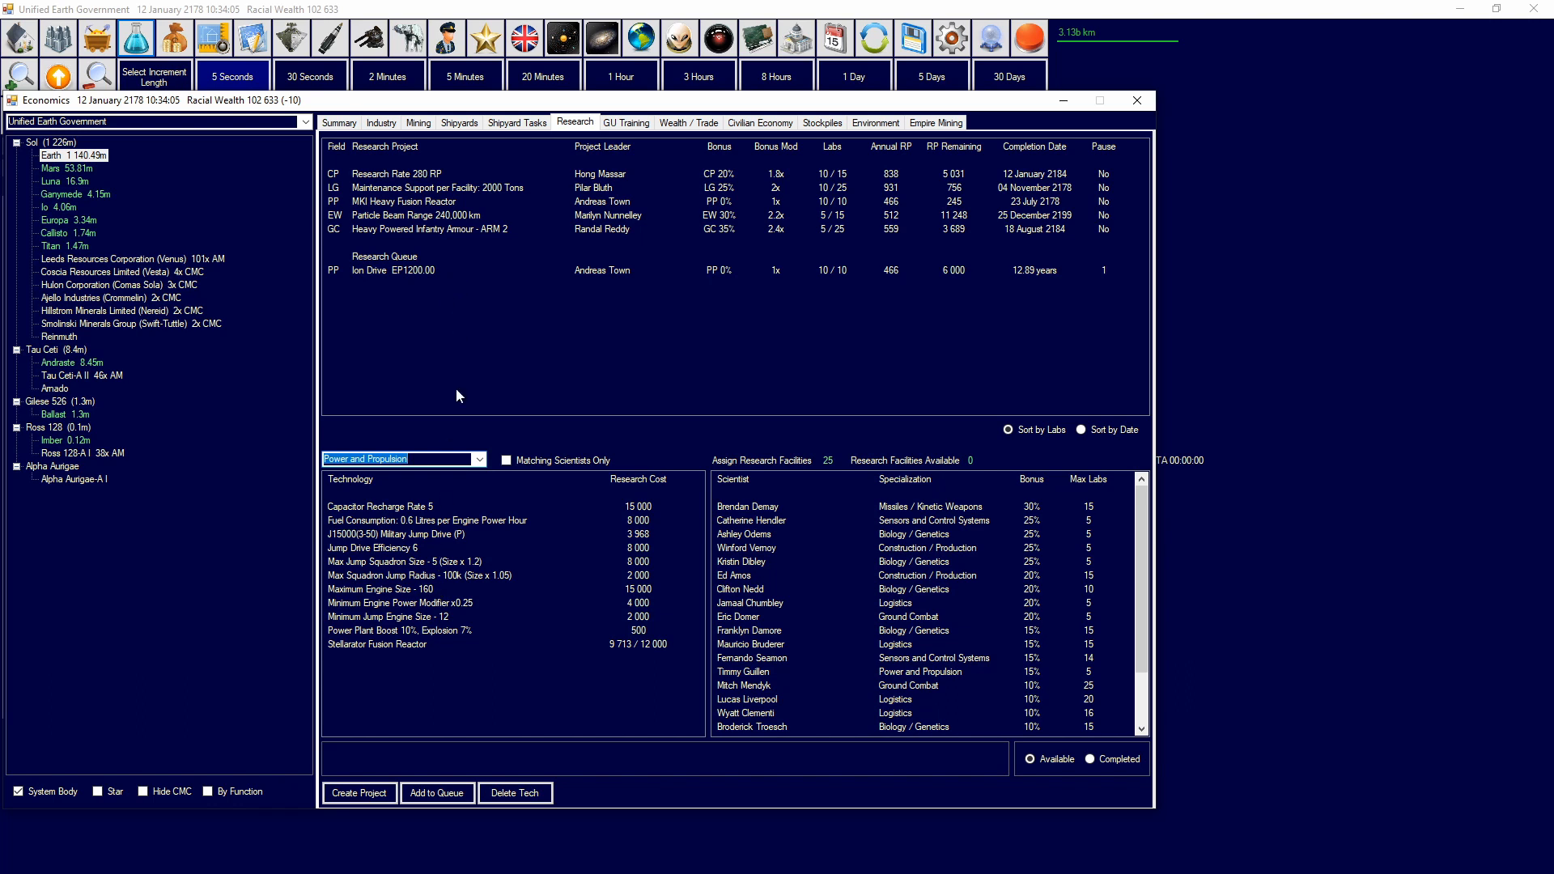
mouse_move(436, 602)
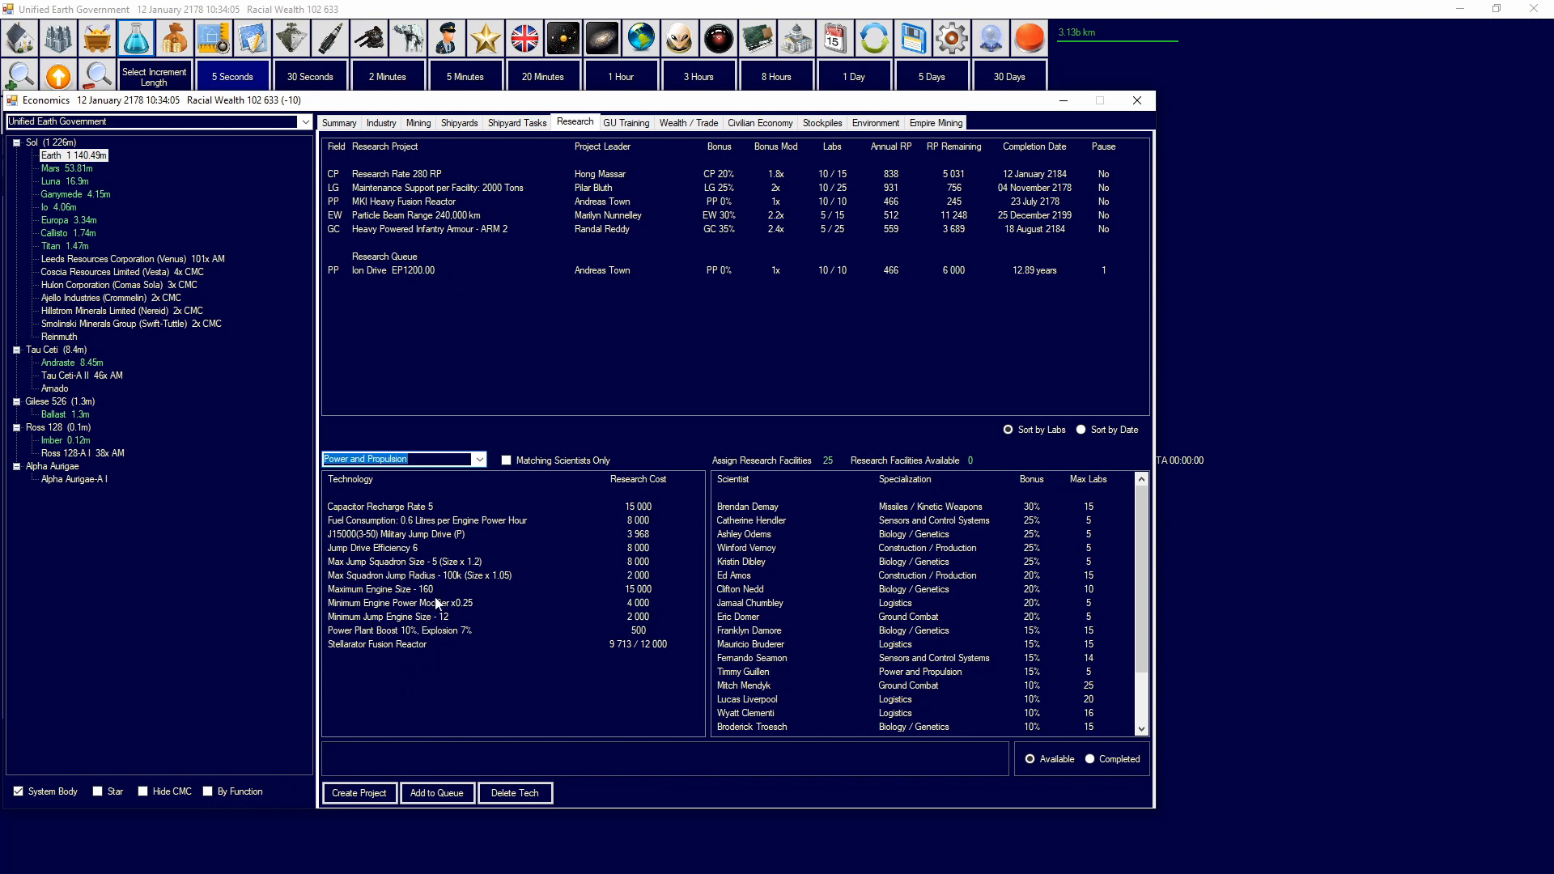
mouse_move(444, 655)
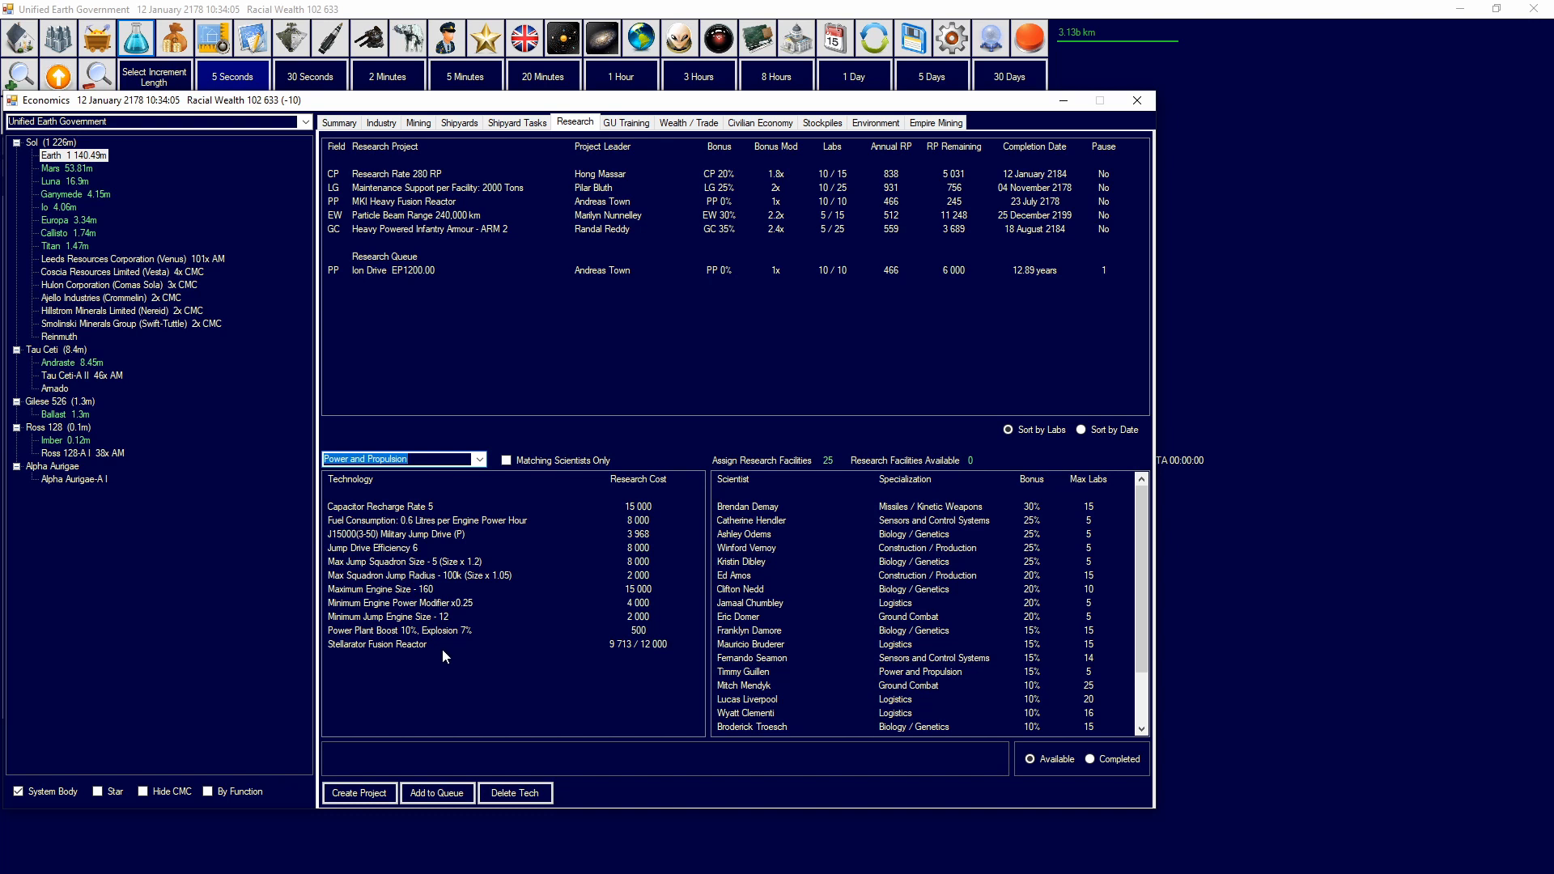
click(377, 643)
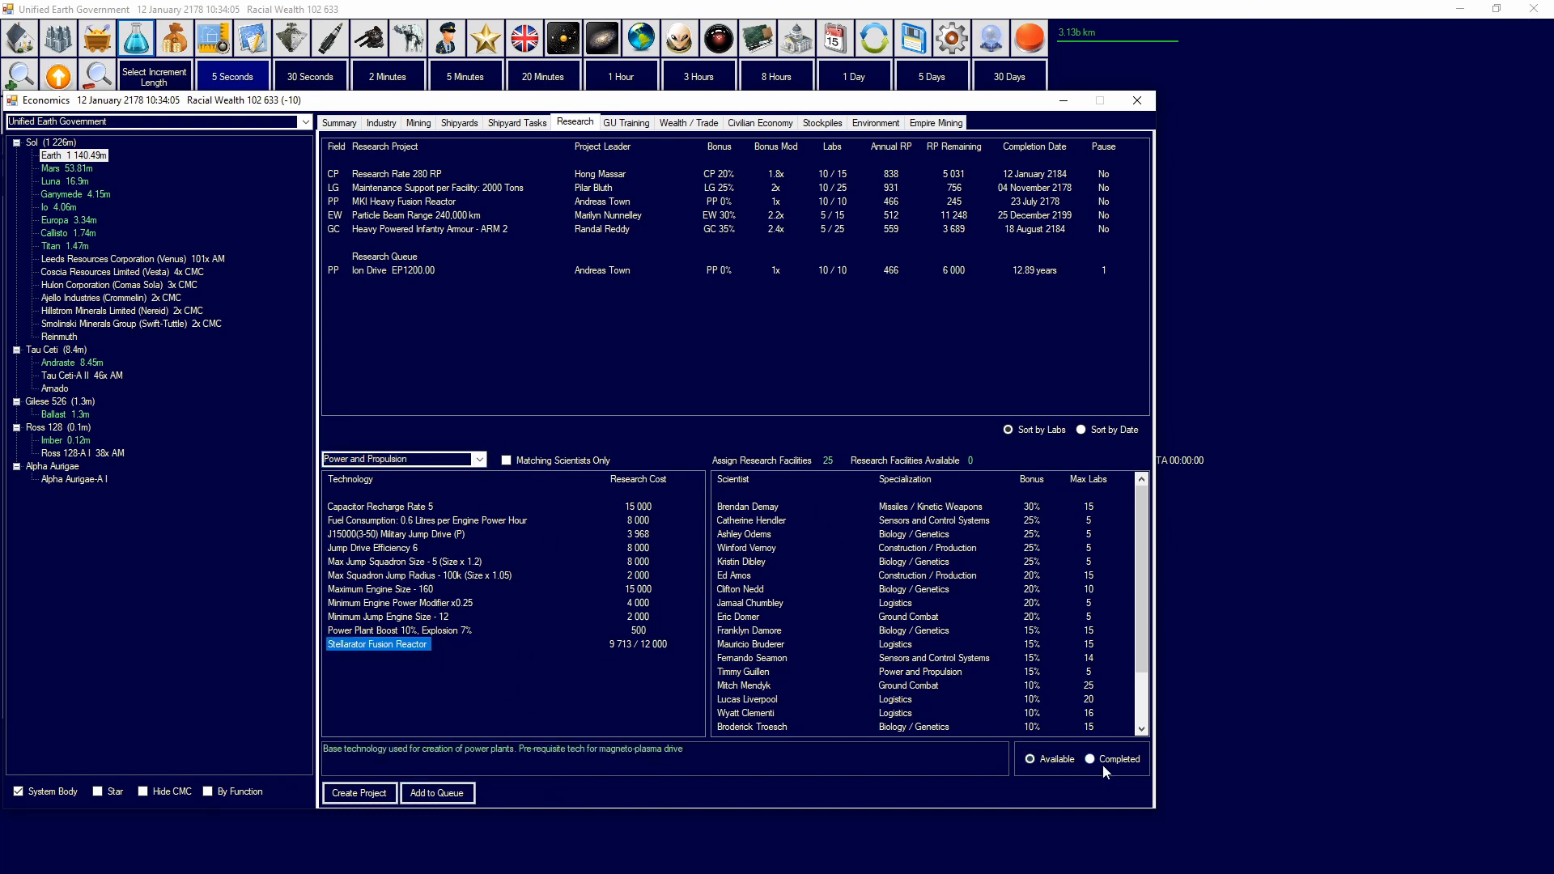
click(1090, 759)
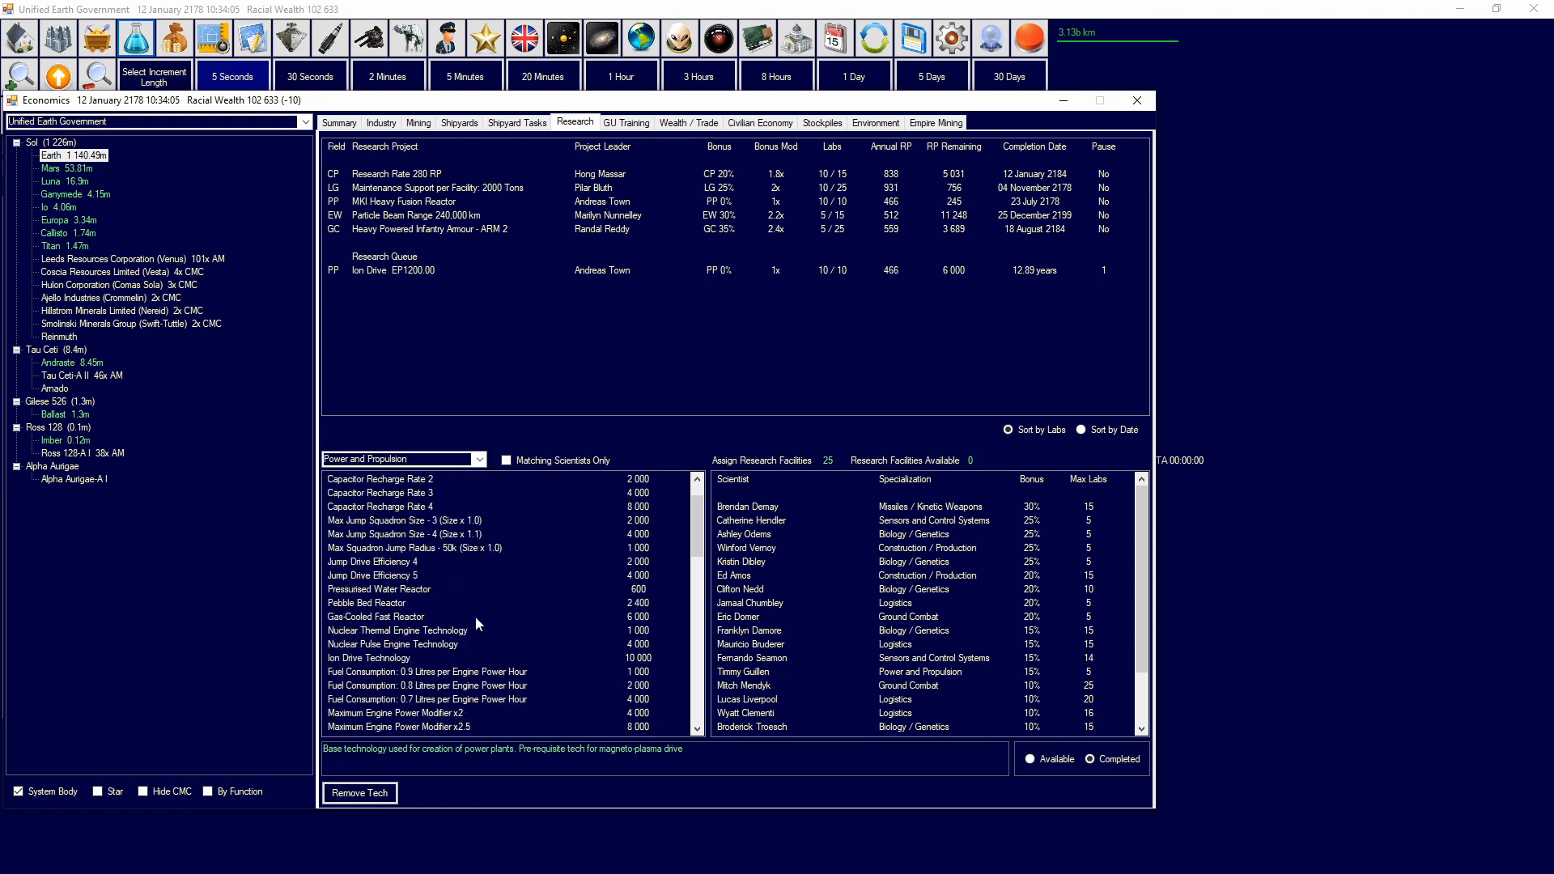
click(369, 658)
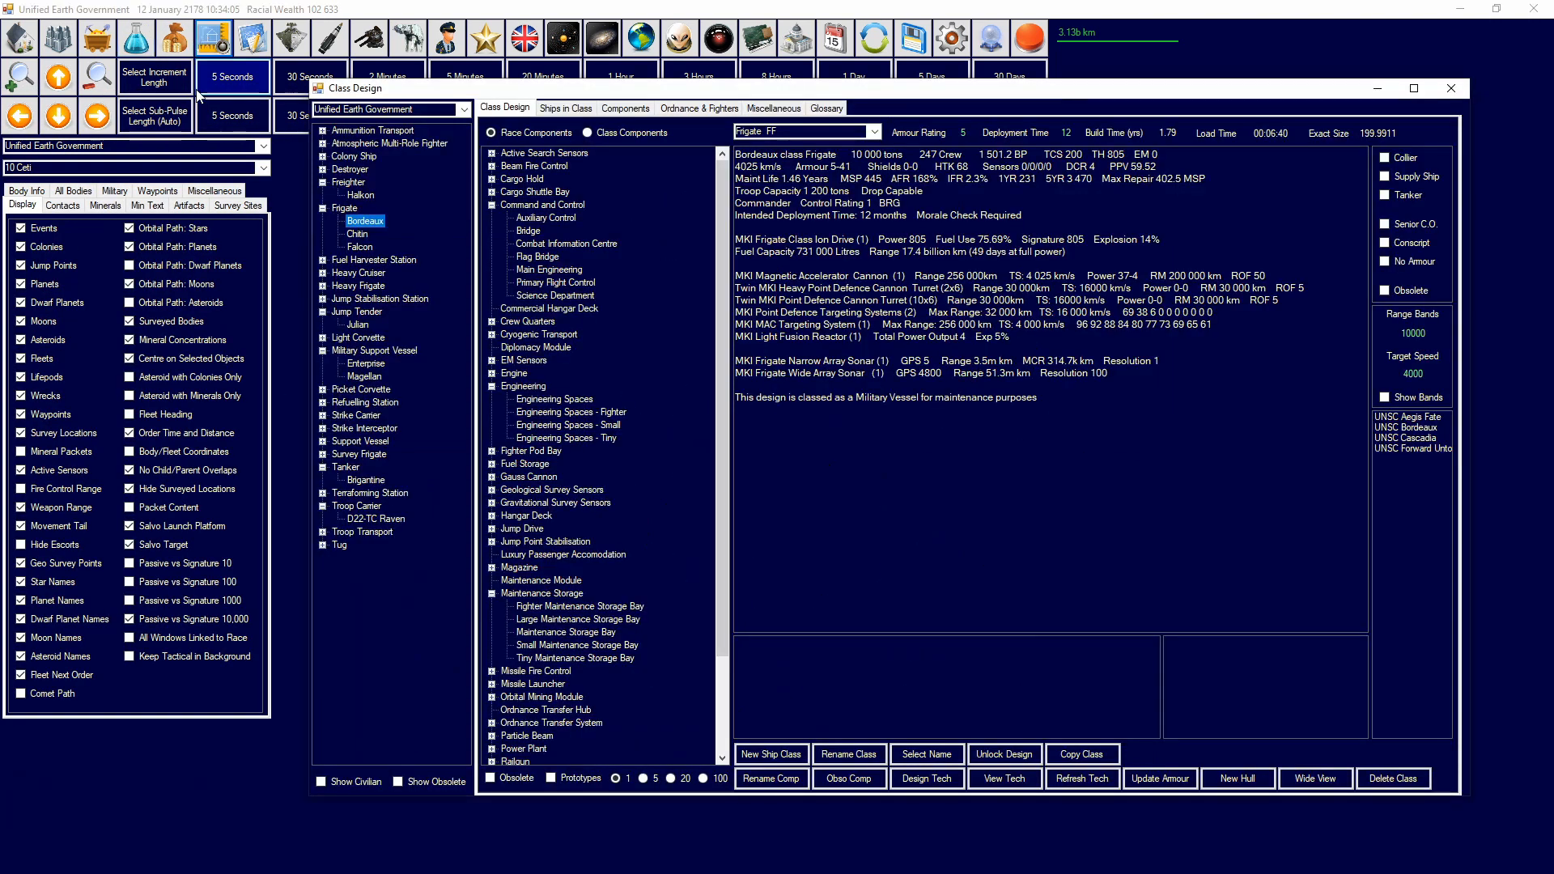
click(129, 228)
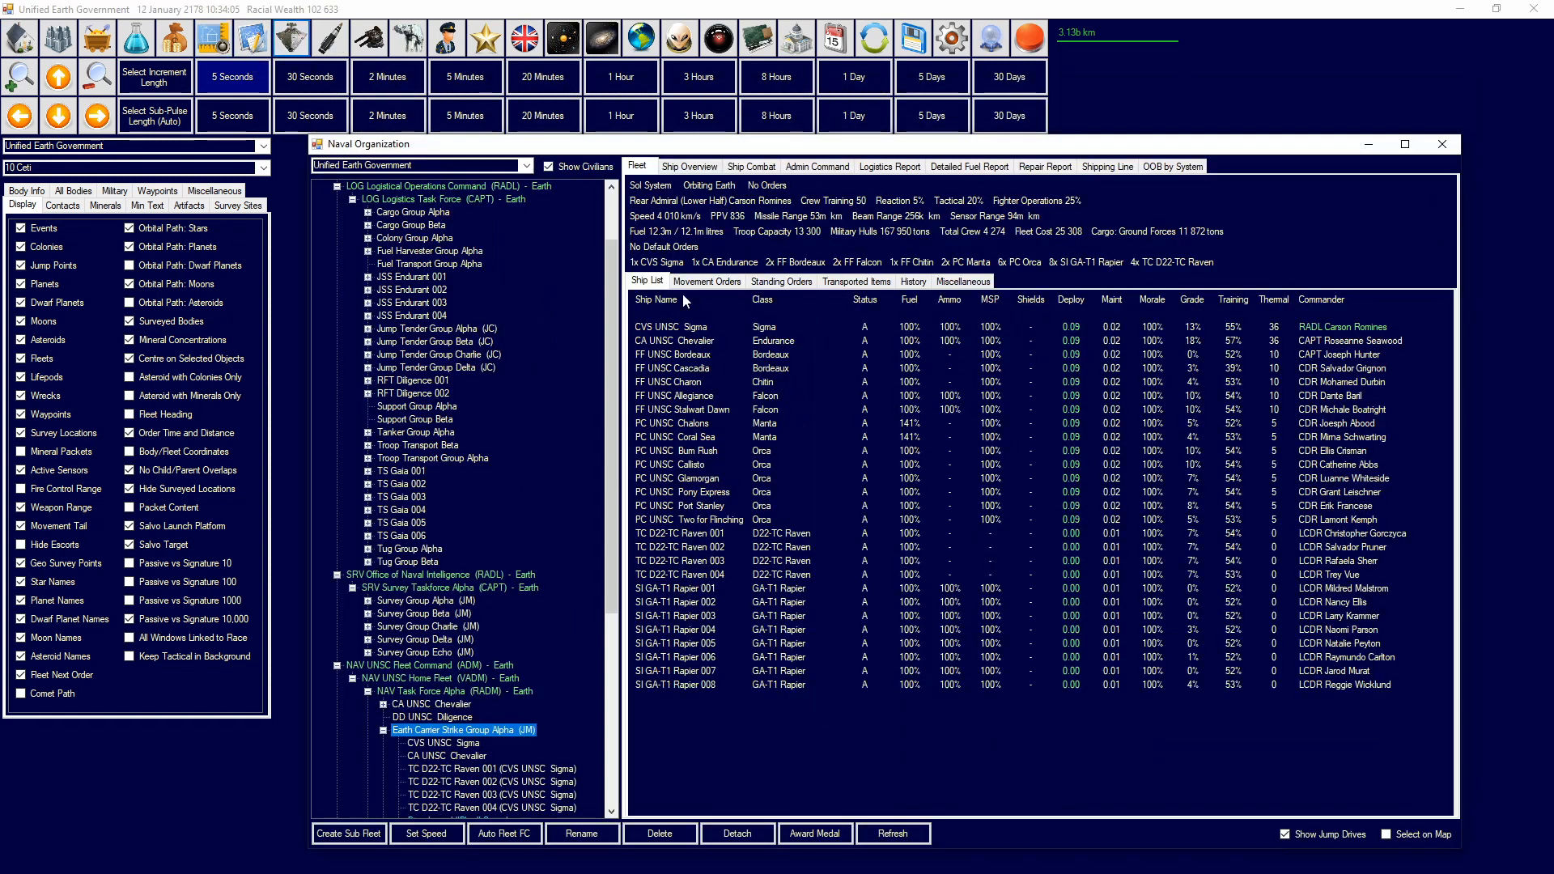
Step: Review CVS UNSC Sigma's armour status grid alongside its design summary and ordnance loadout
click(855, 282)
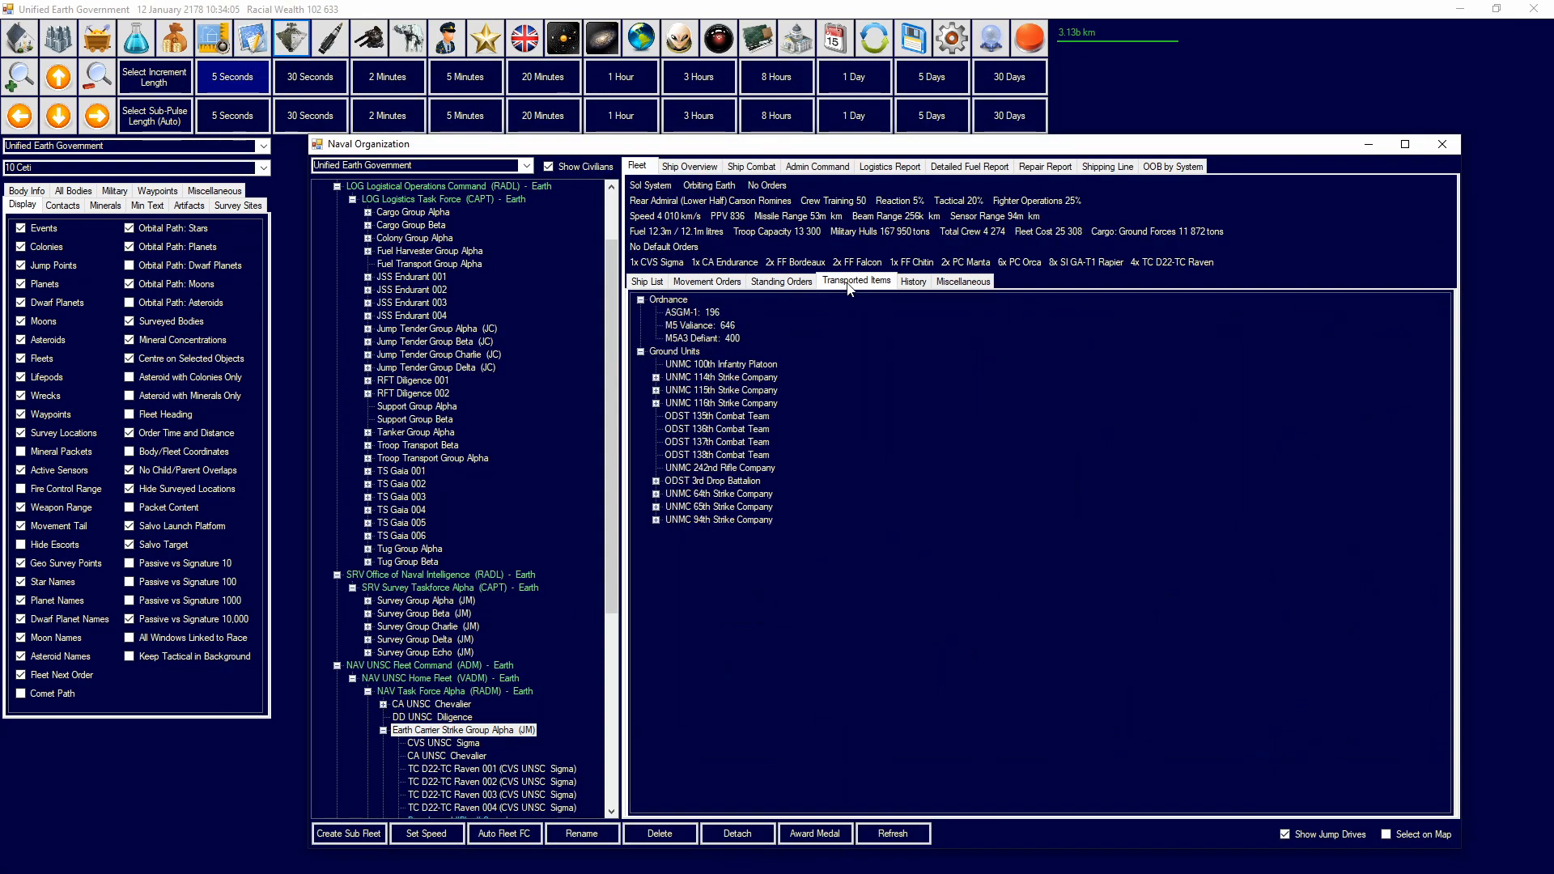
click(445, 743)
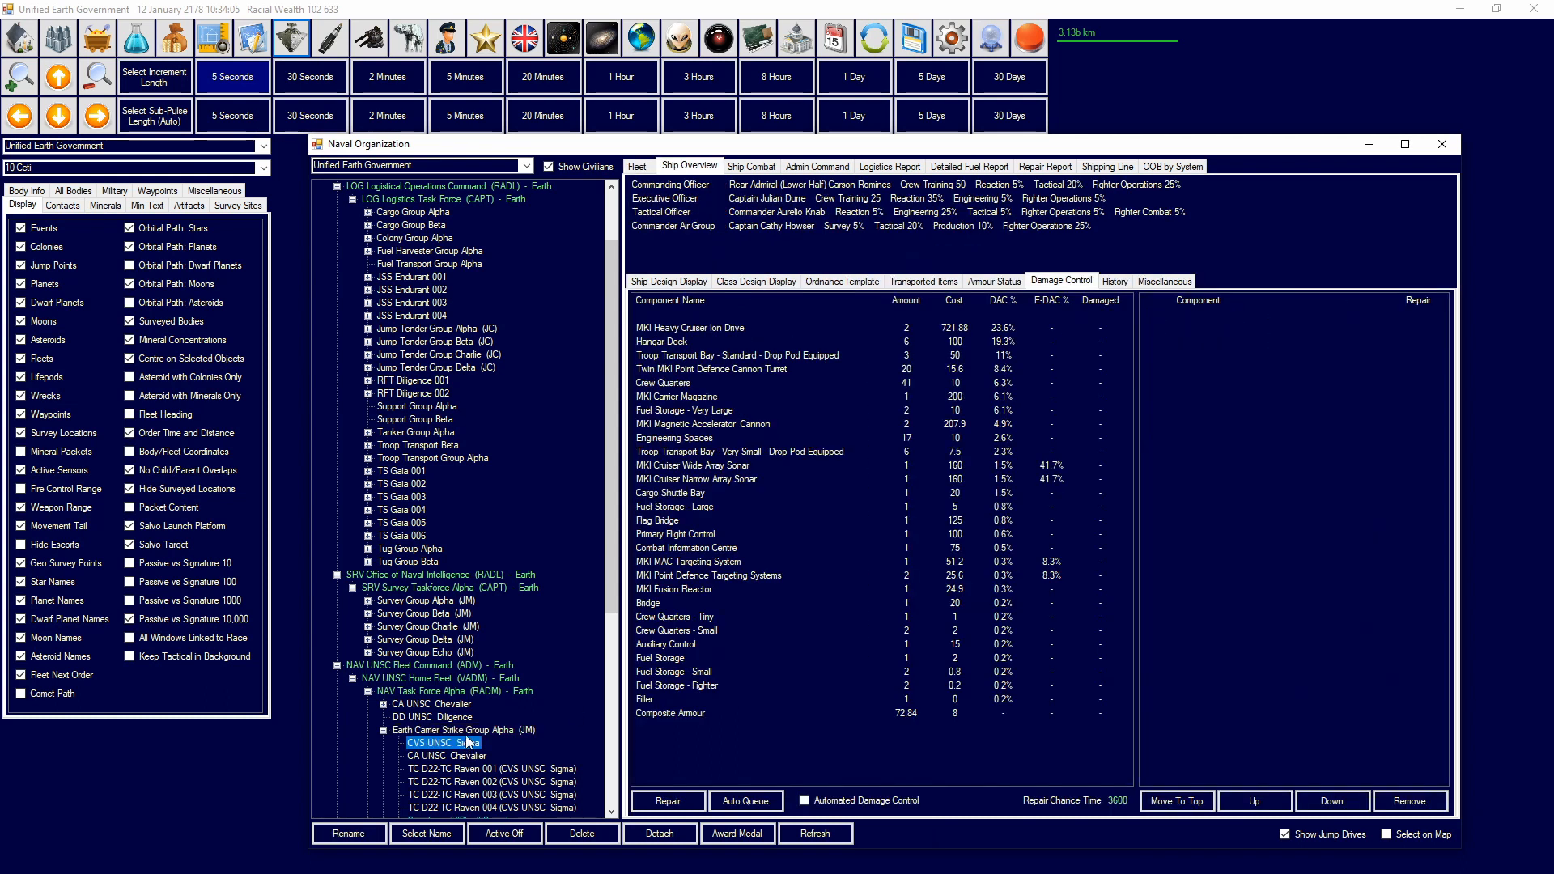
click(992, 280)
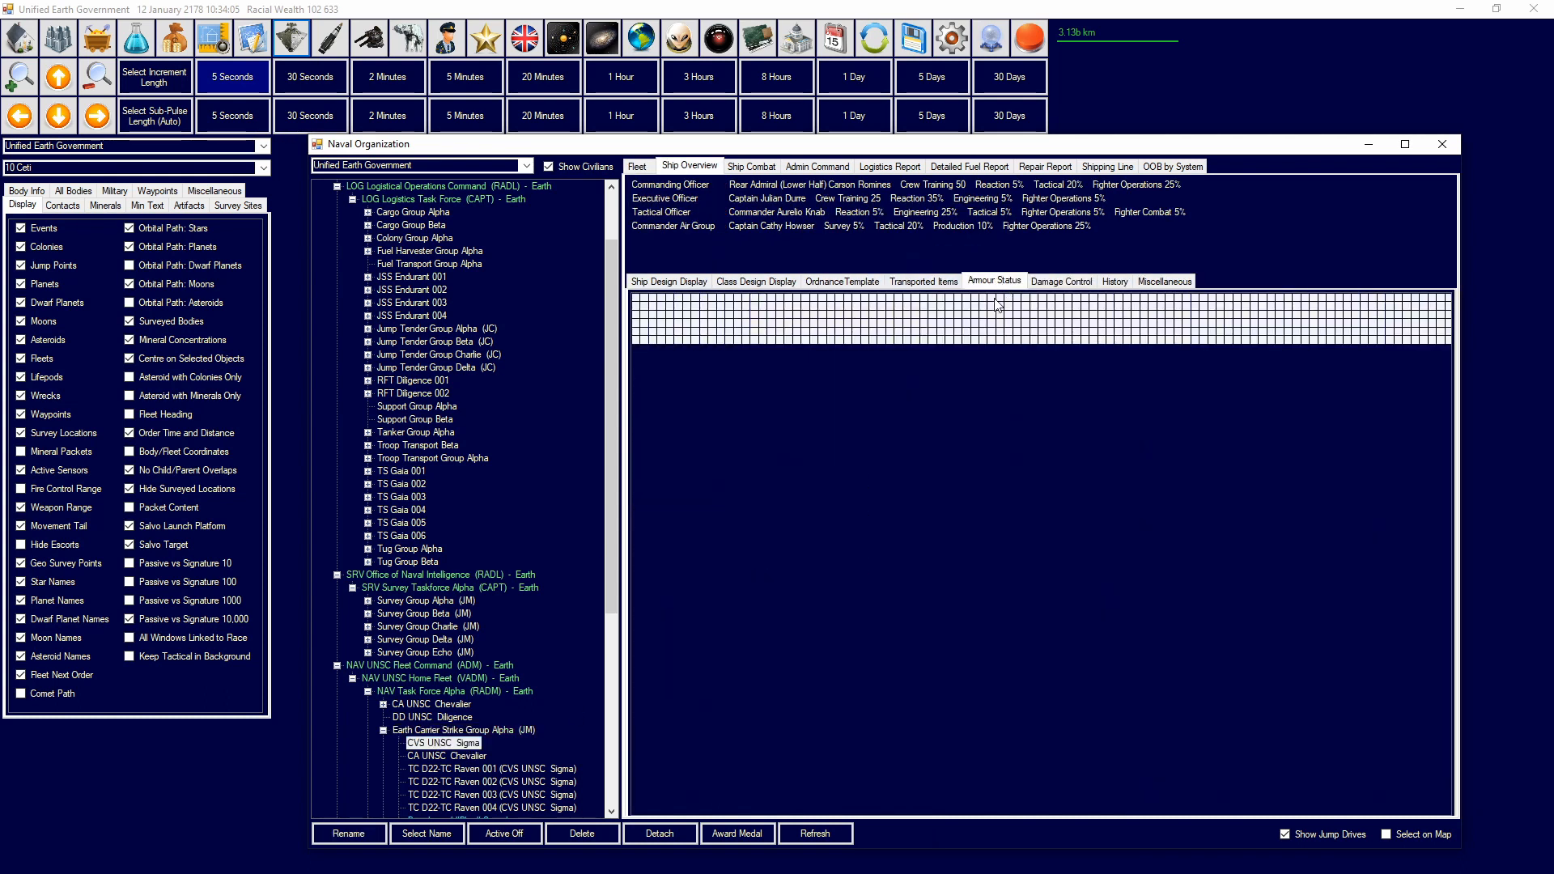
mouse_move(638, 319)
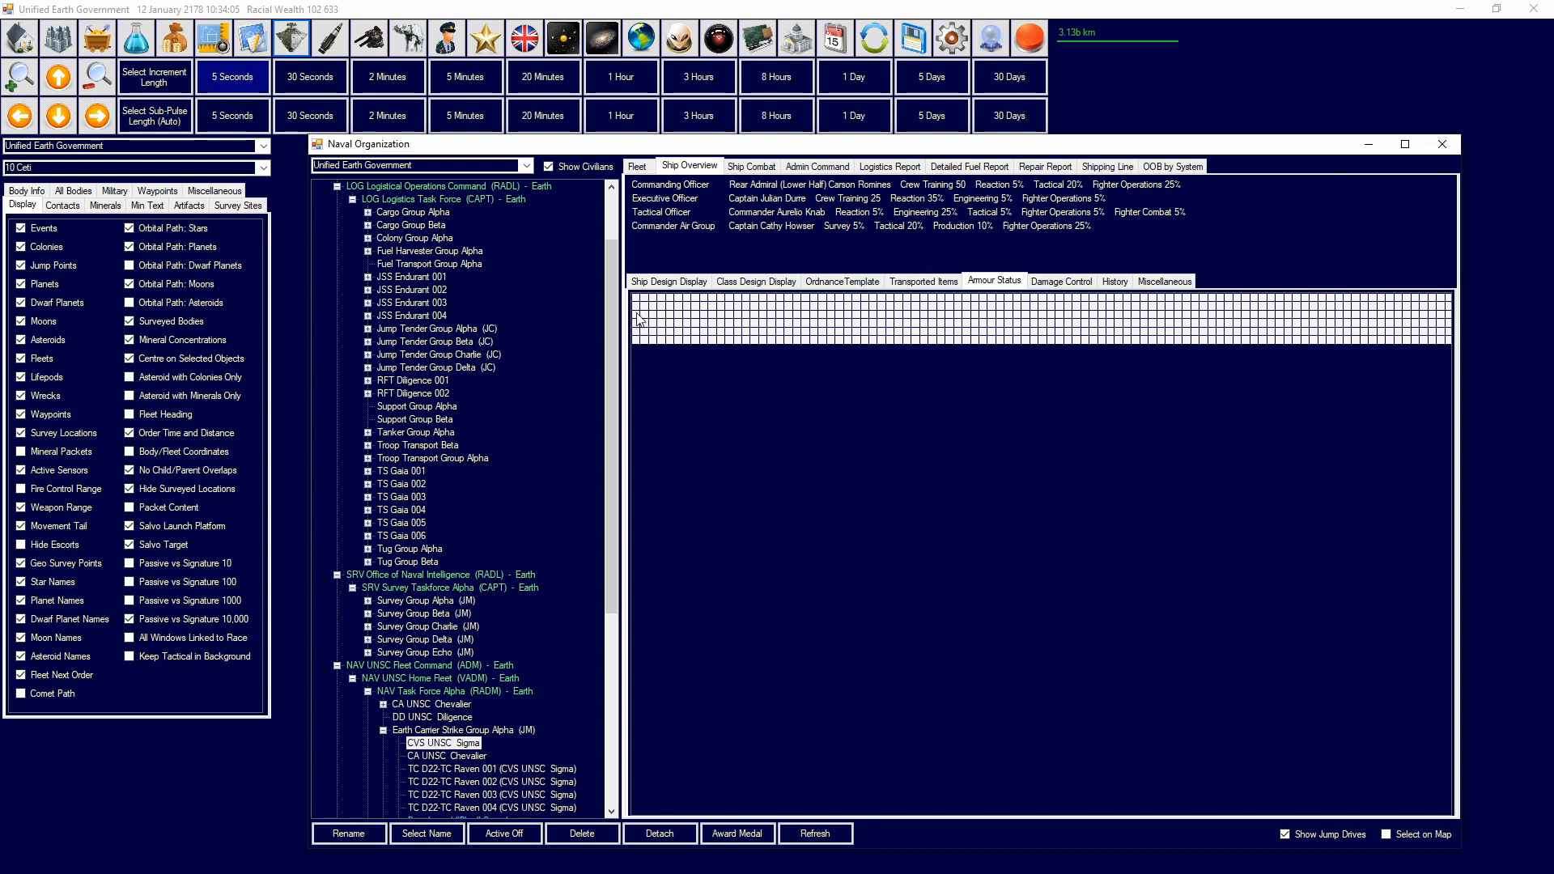
mouse_move(1411, 426)
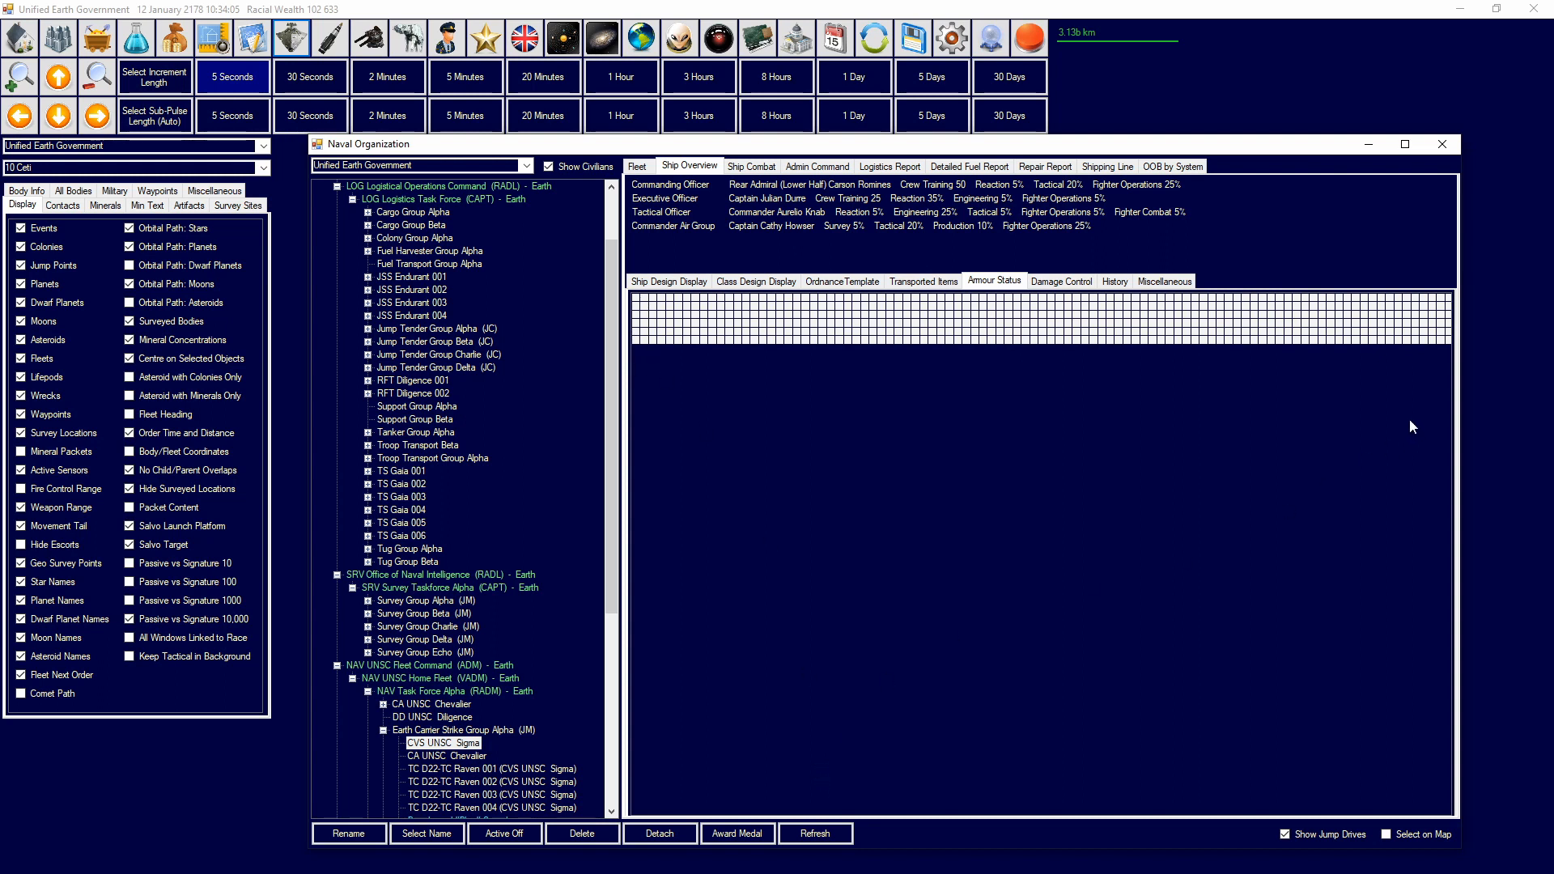
click(670, 282)
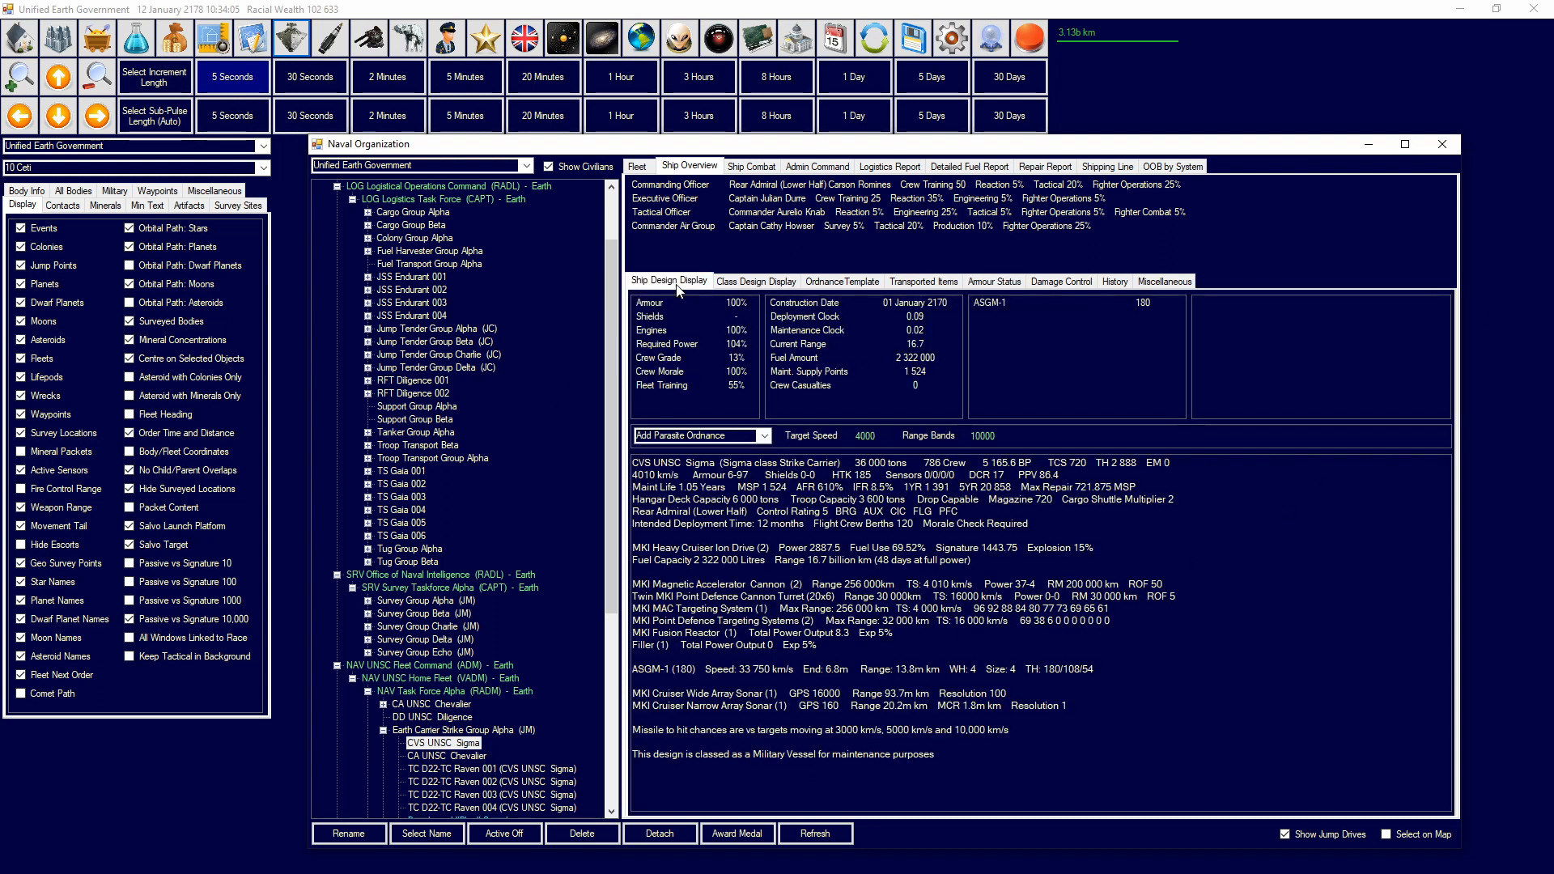
click(840, 280)
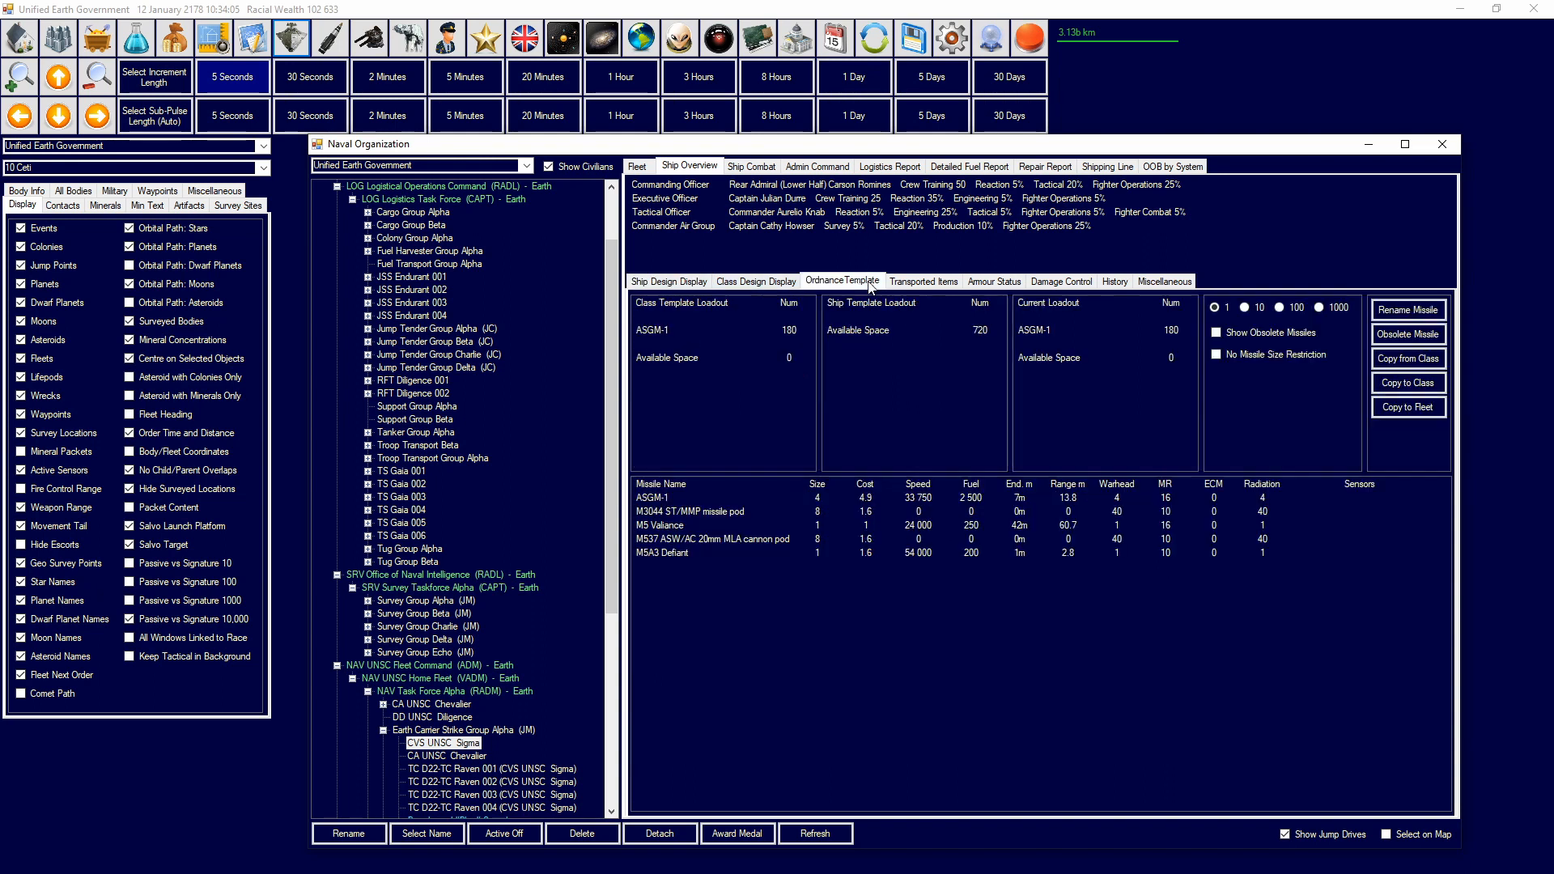
click(992, 280)
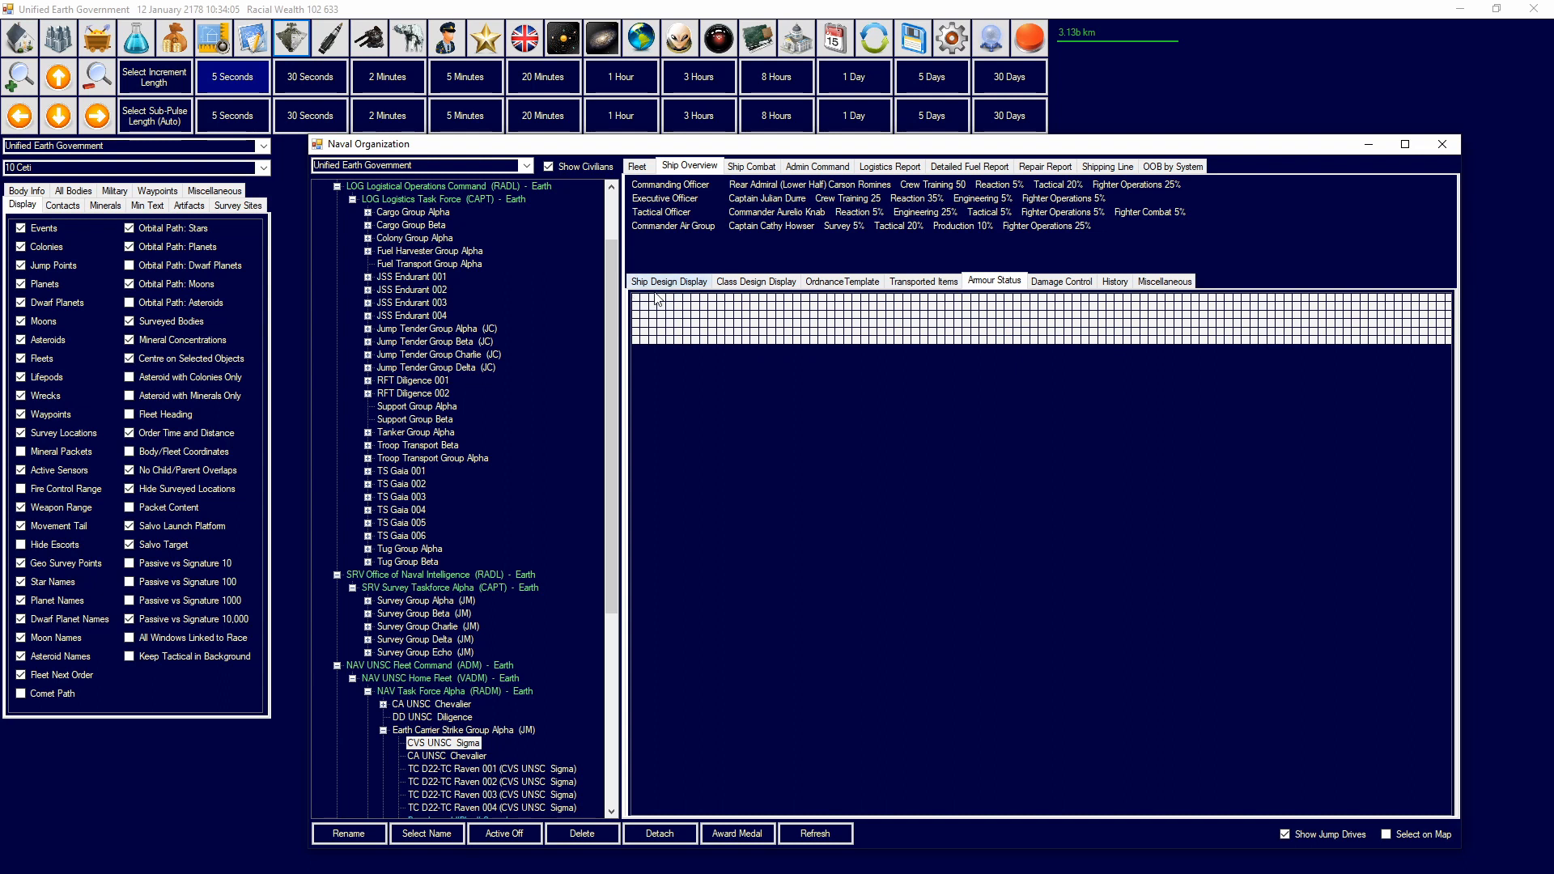
mouse_move(654, 309)
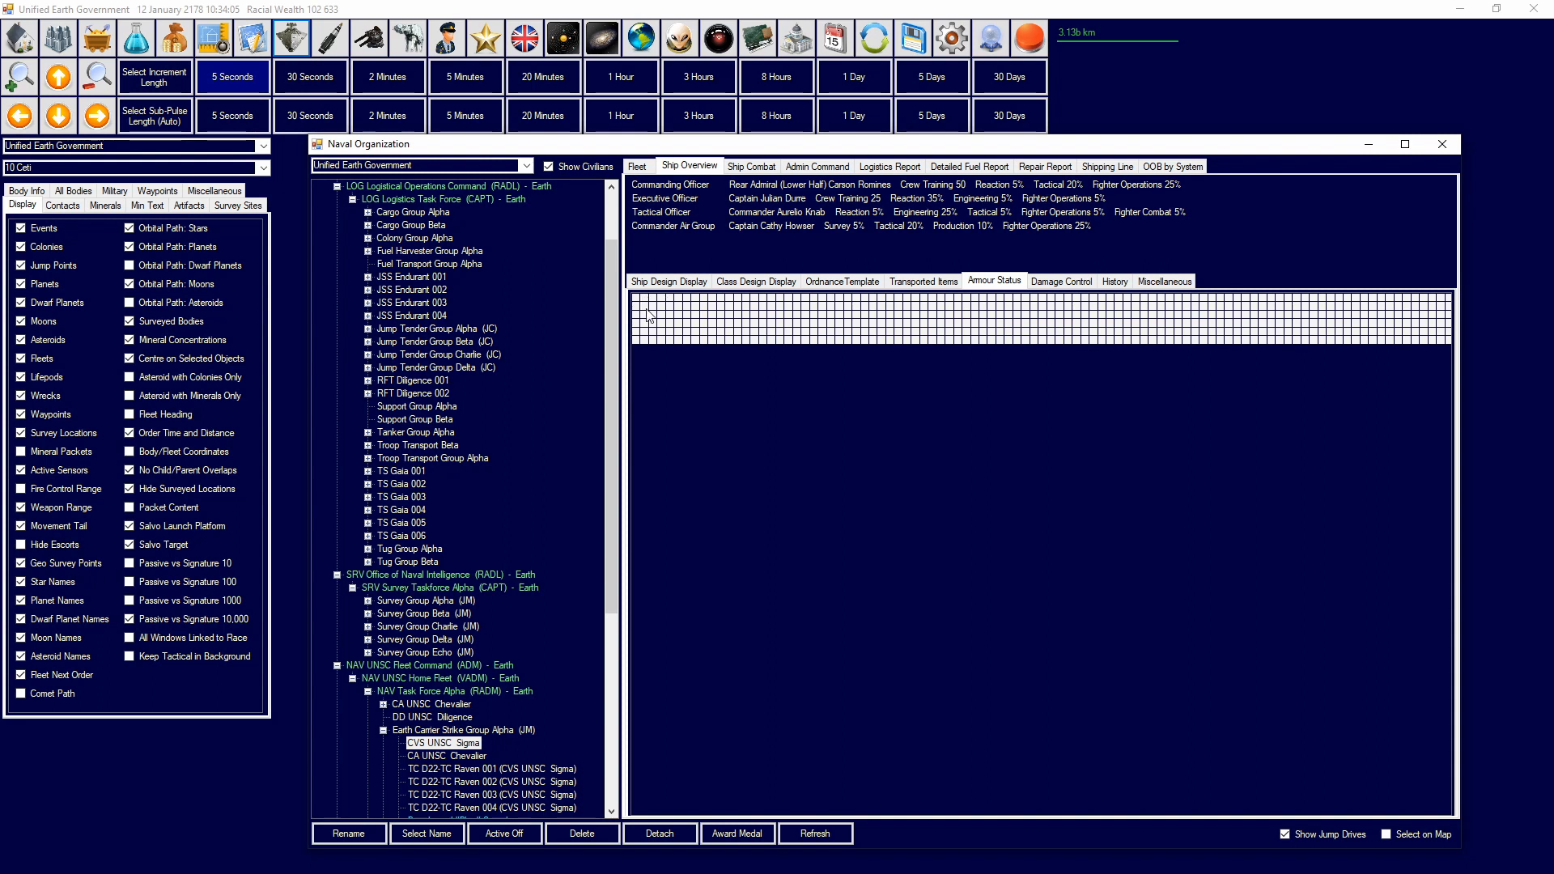
mouse_move(667, 355)
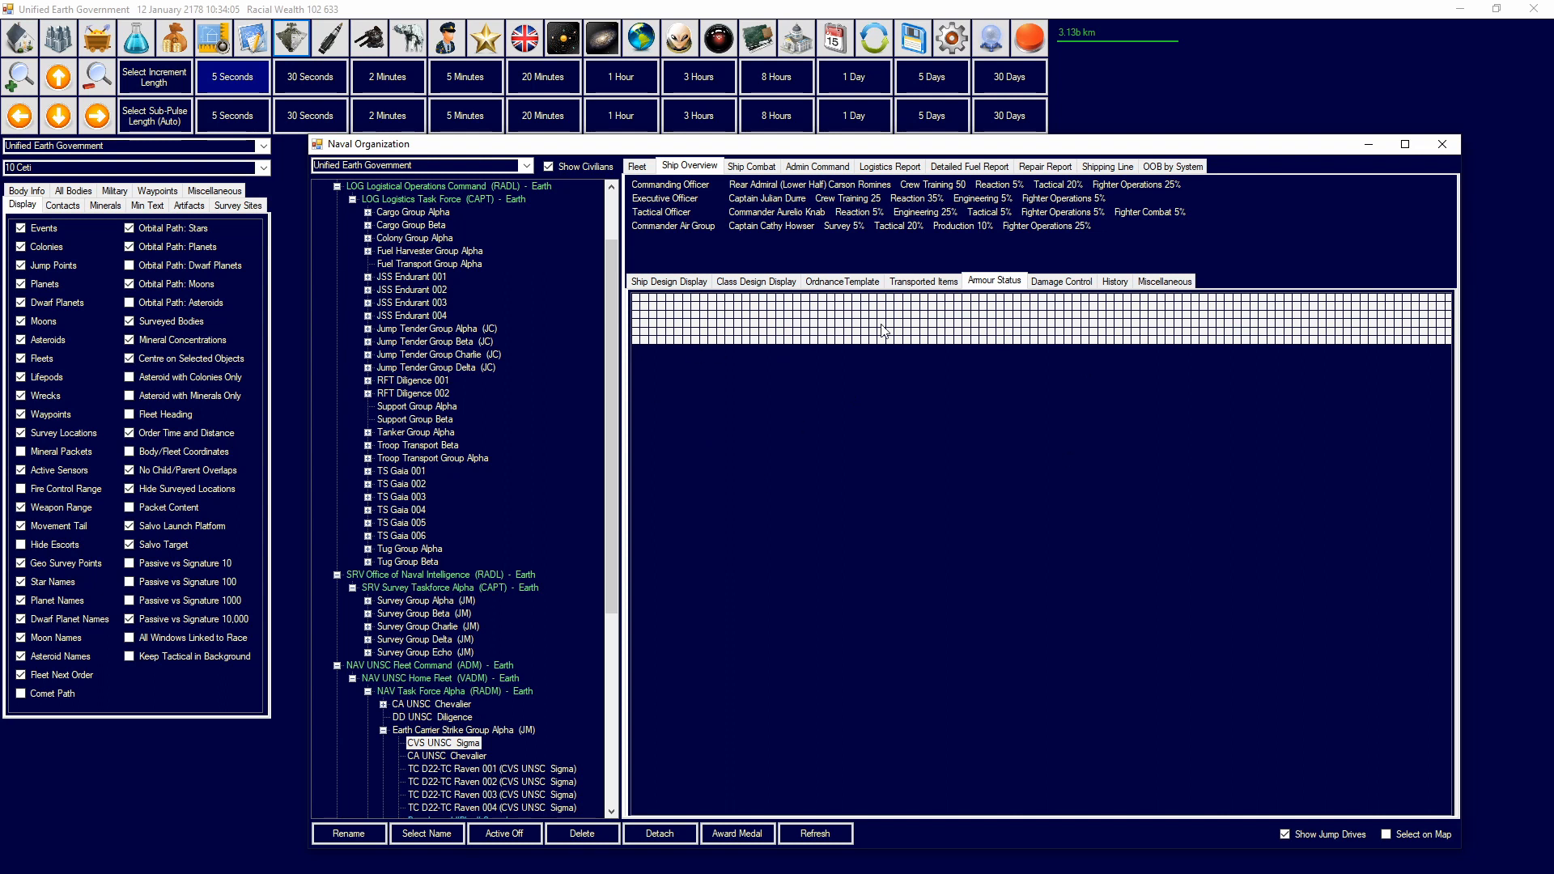
mouse_move(630, 440)
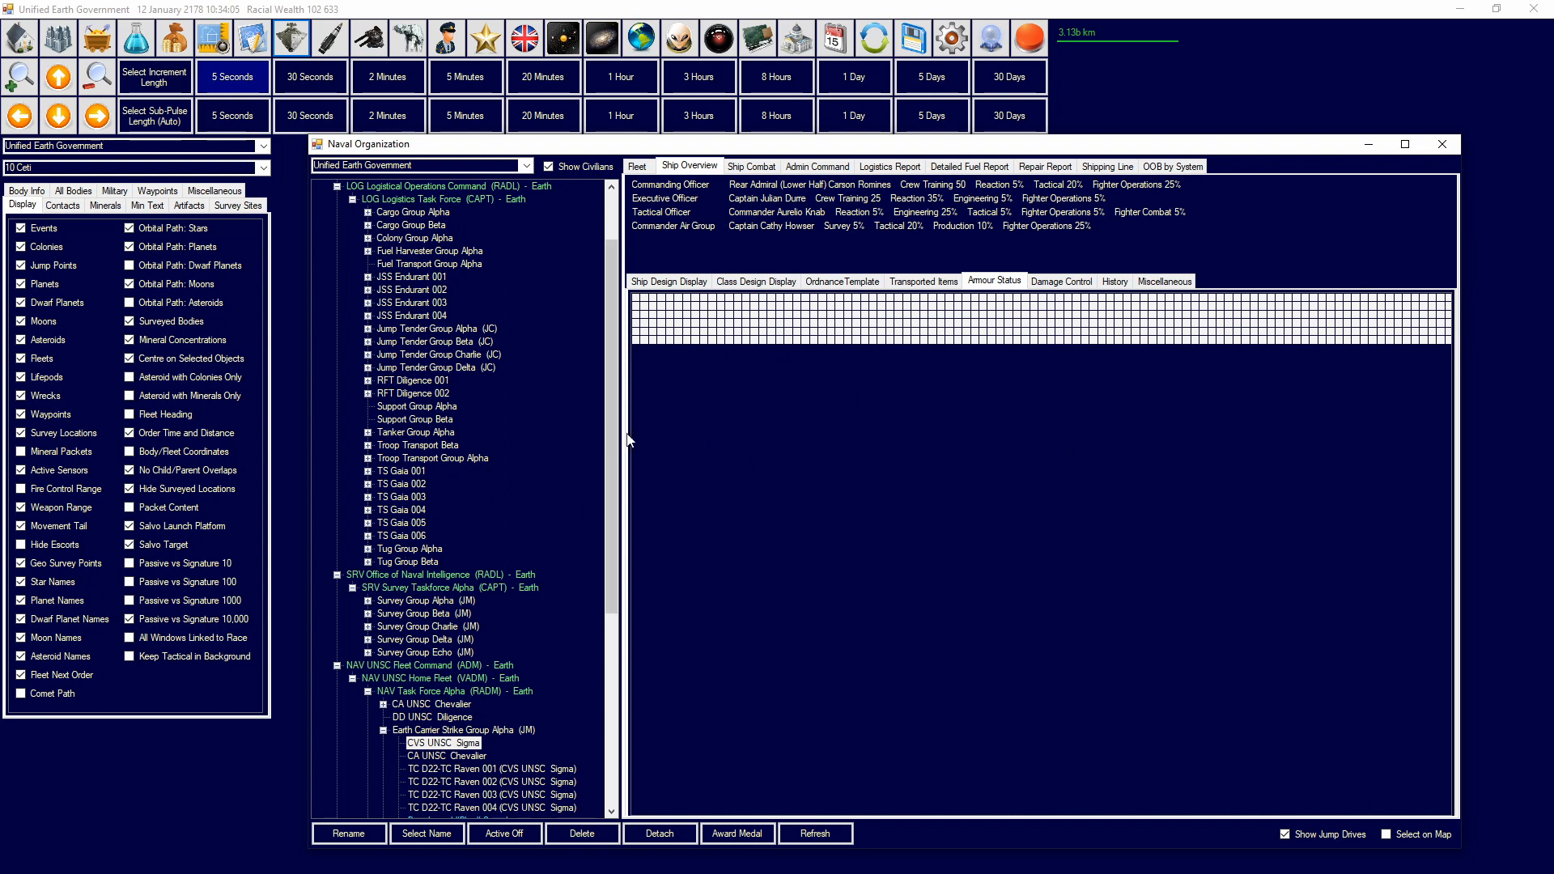
mouse_move(653, 310)
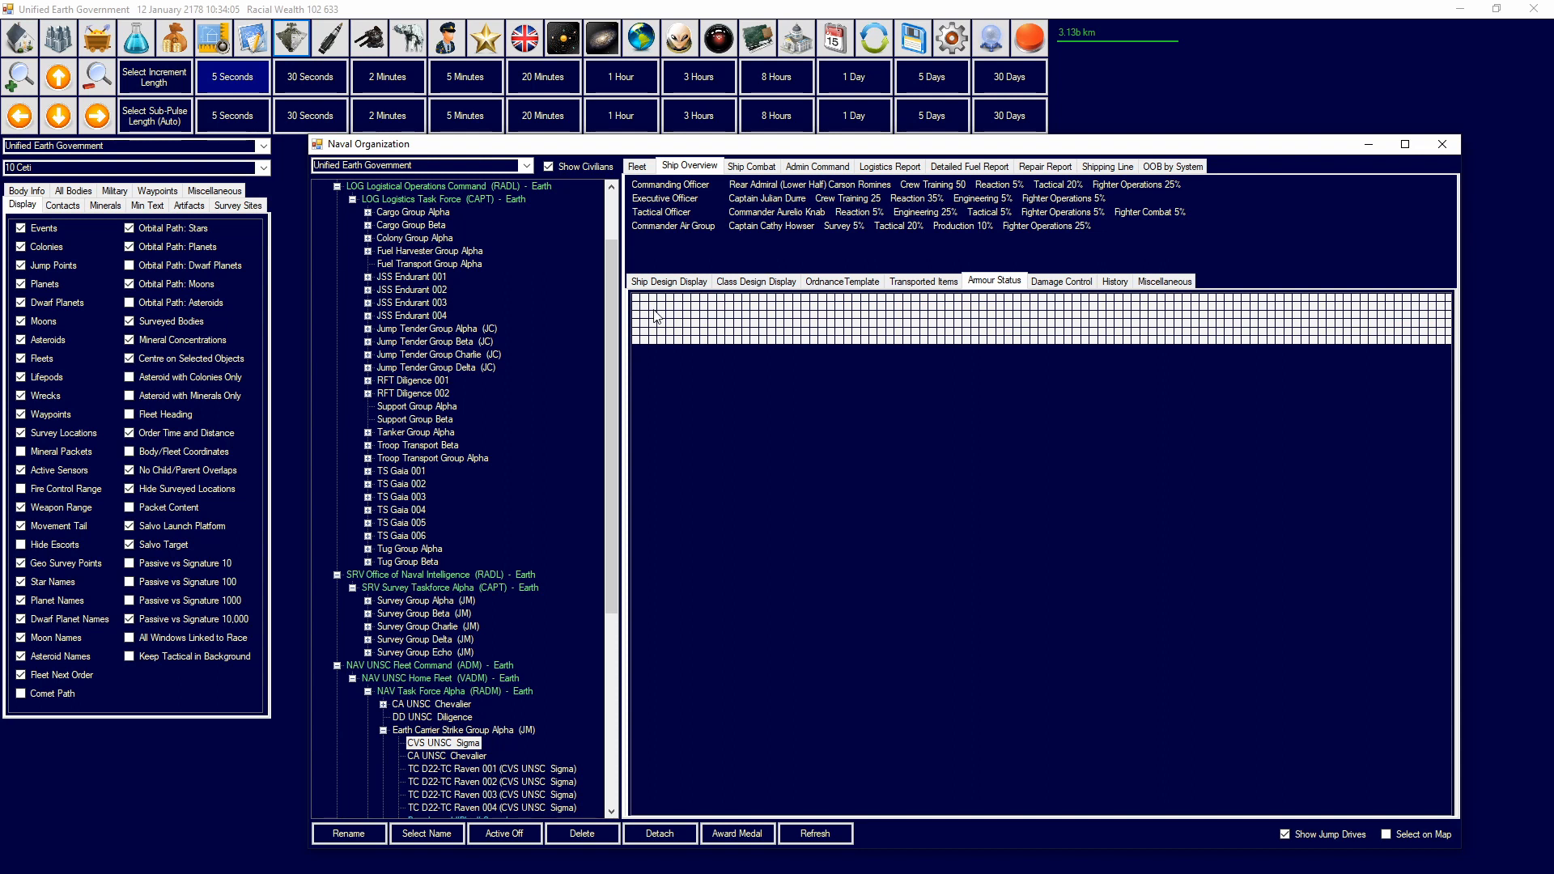
mouse_move(655, 318)
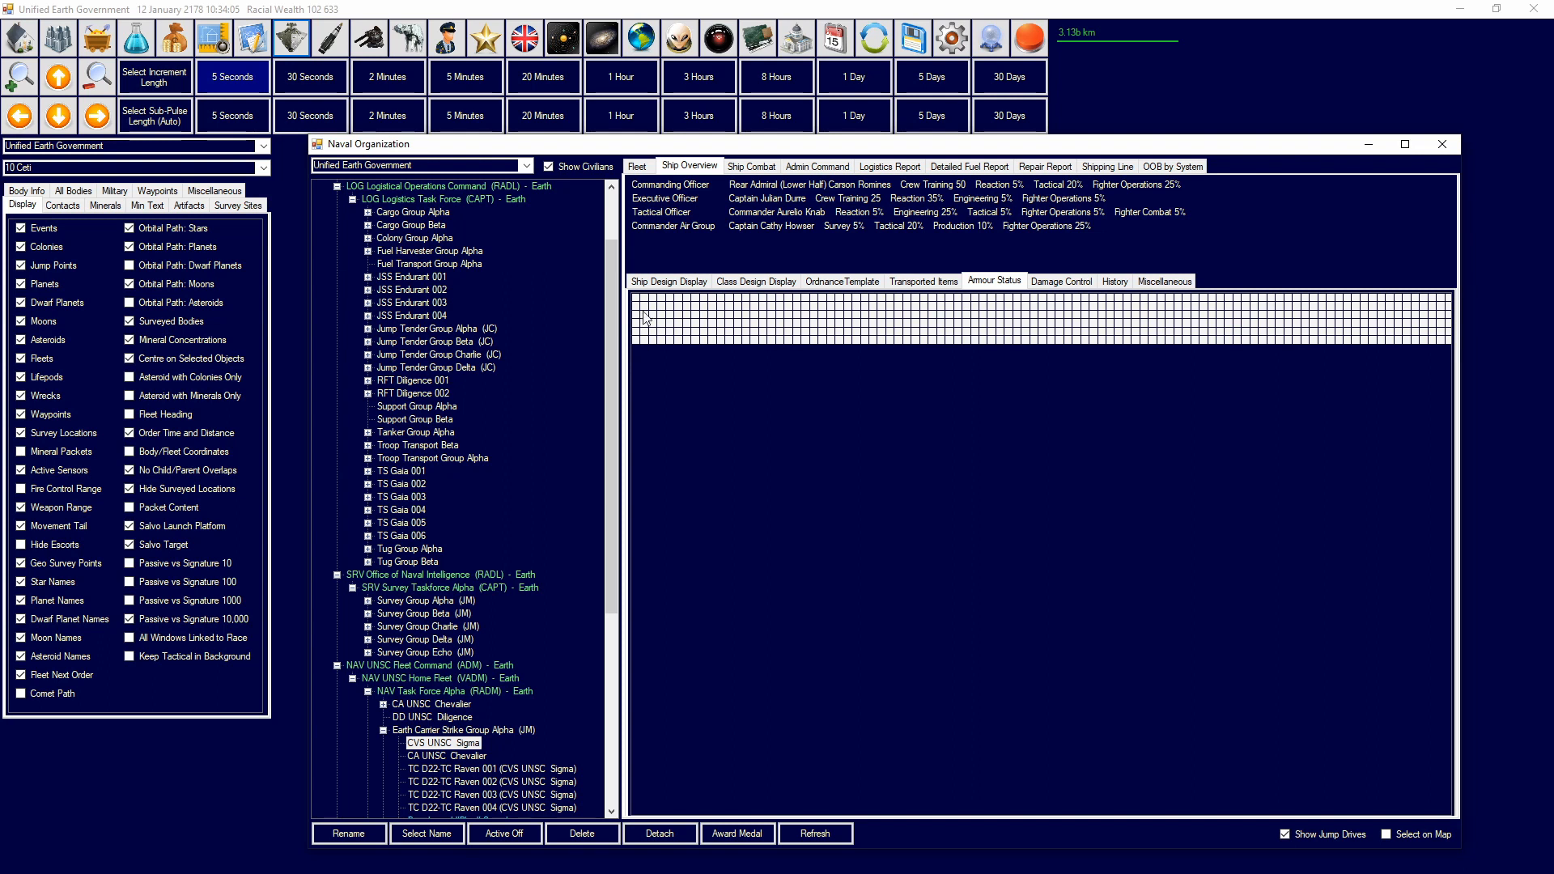
mouse_move(642, 313)
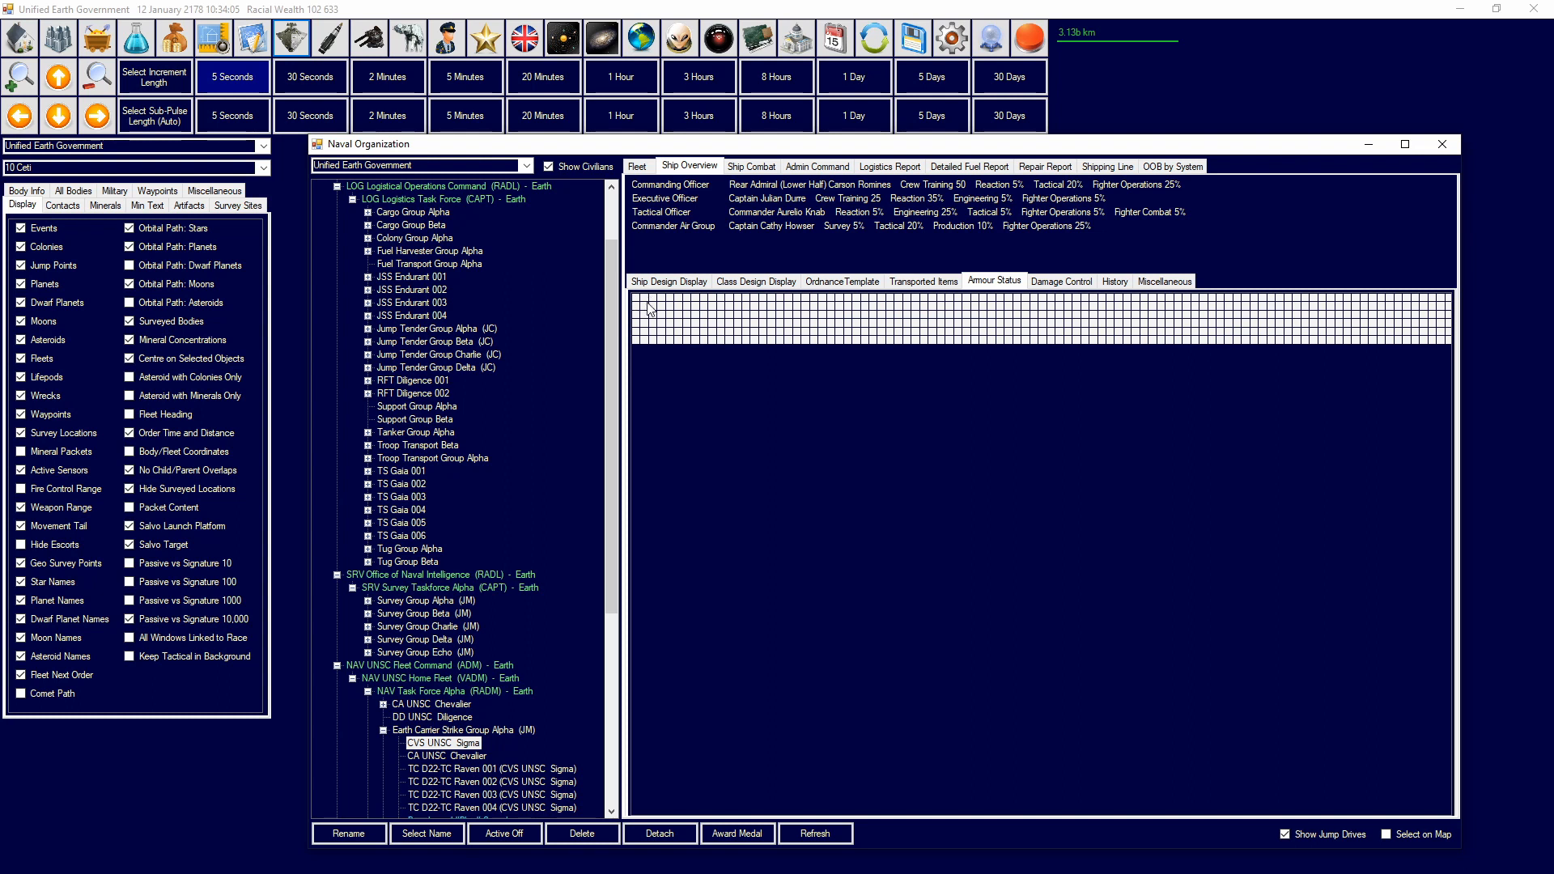
mouse_move(651, 311)
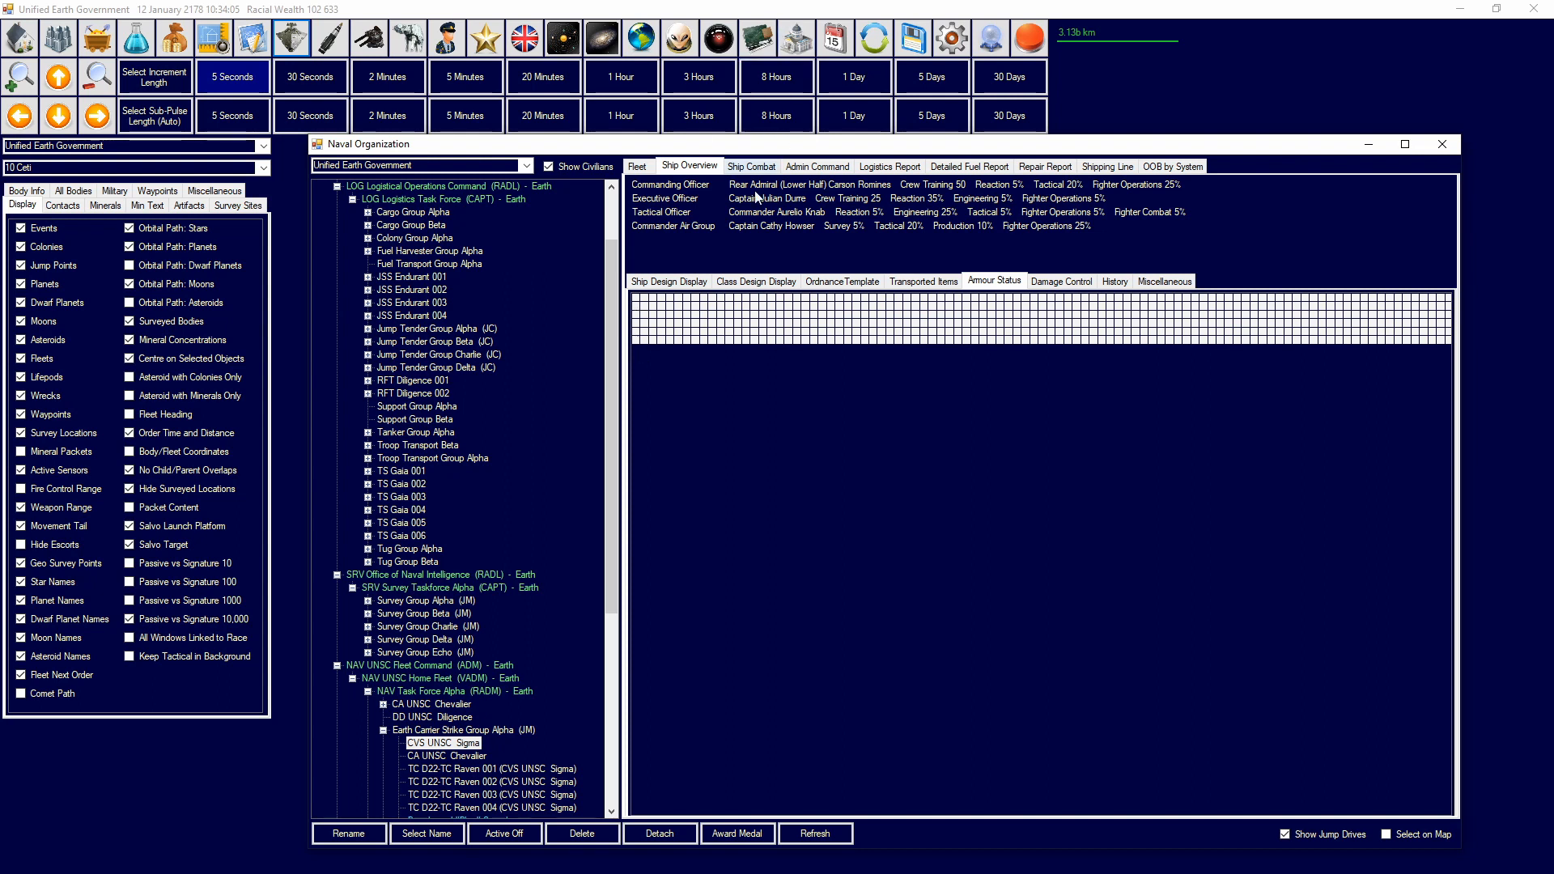
mouse_move(657, 350)
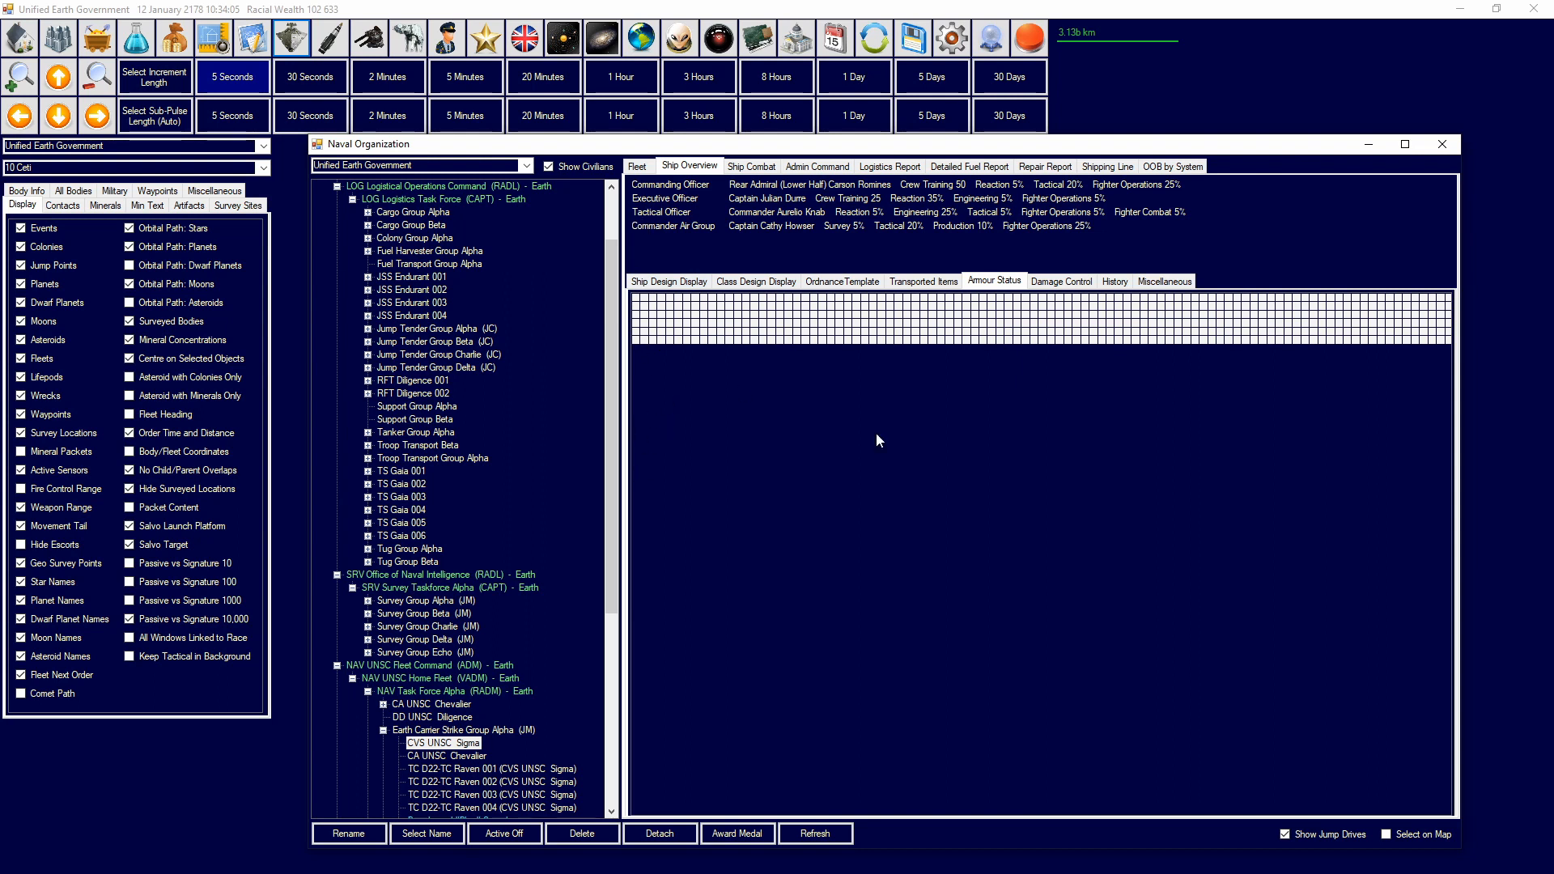
mouse_move(743, 743)
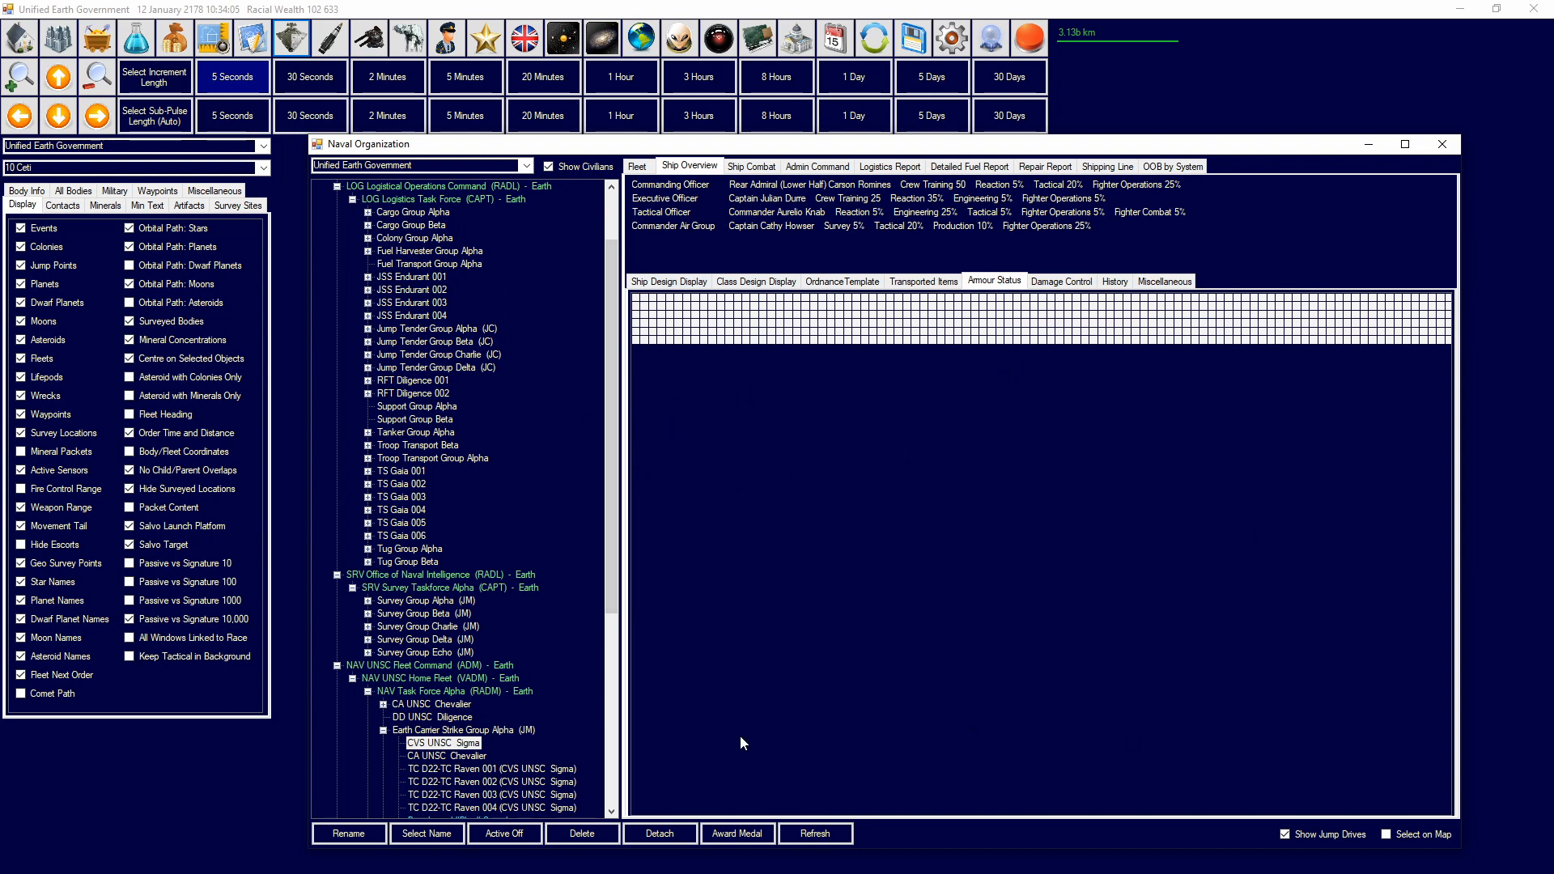
mouse_move(824, 342)
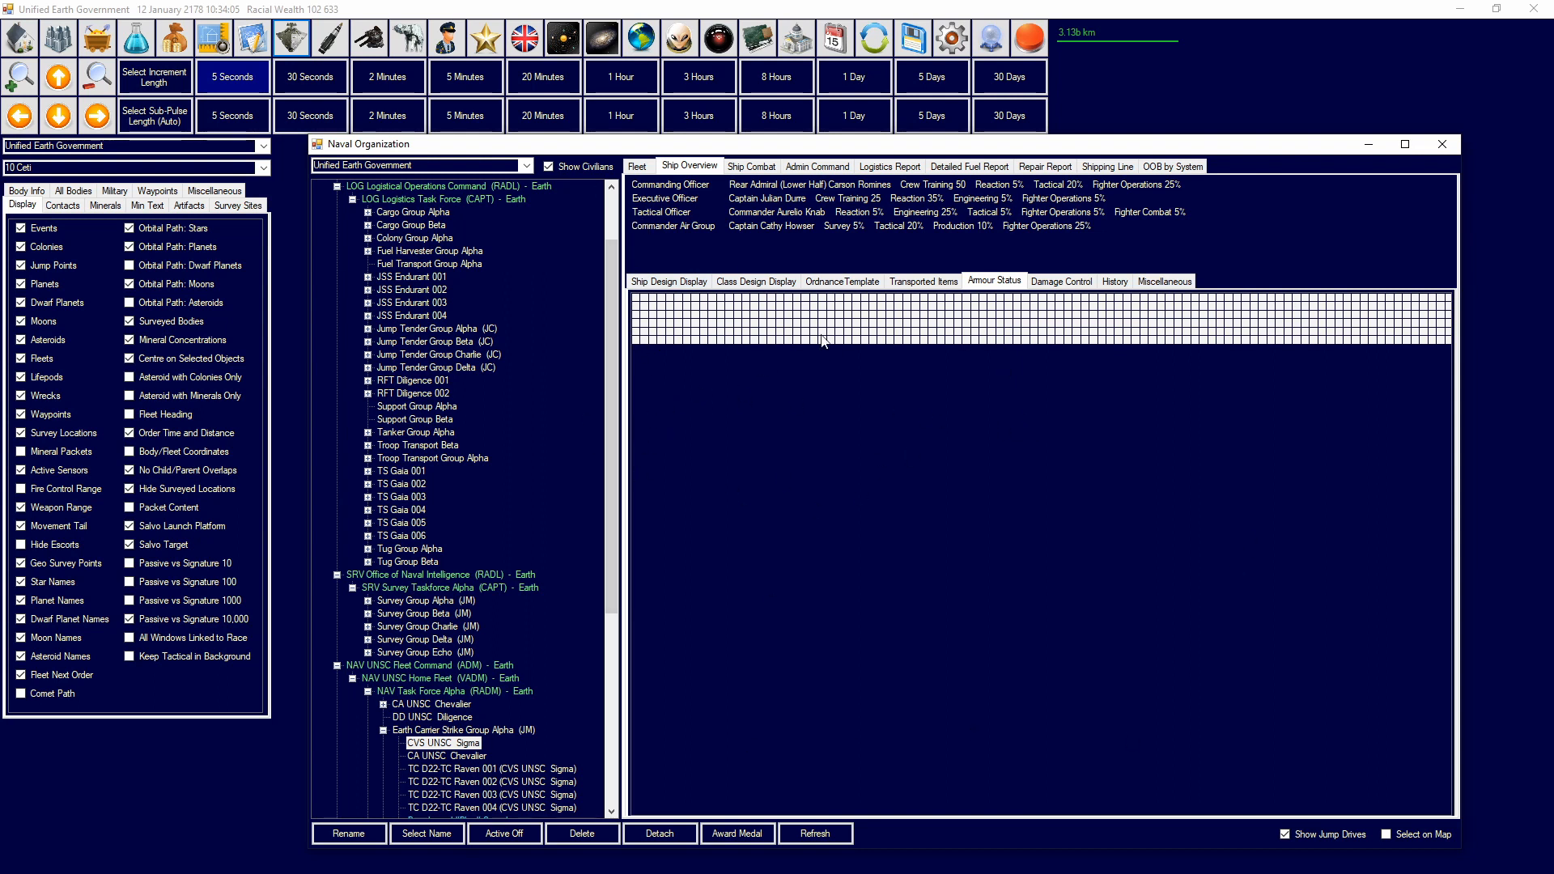
mouse_move(859, 398)
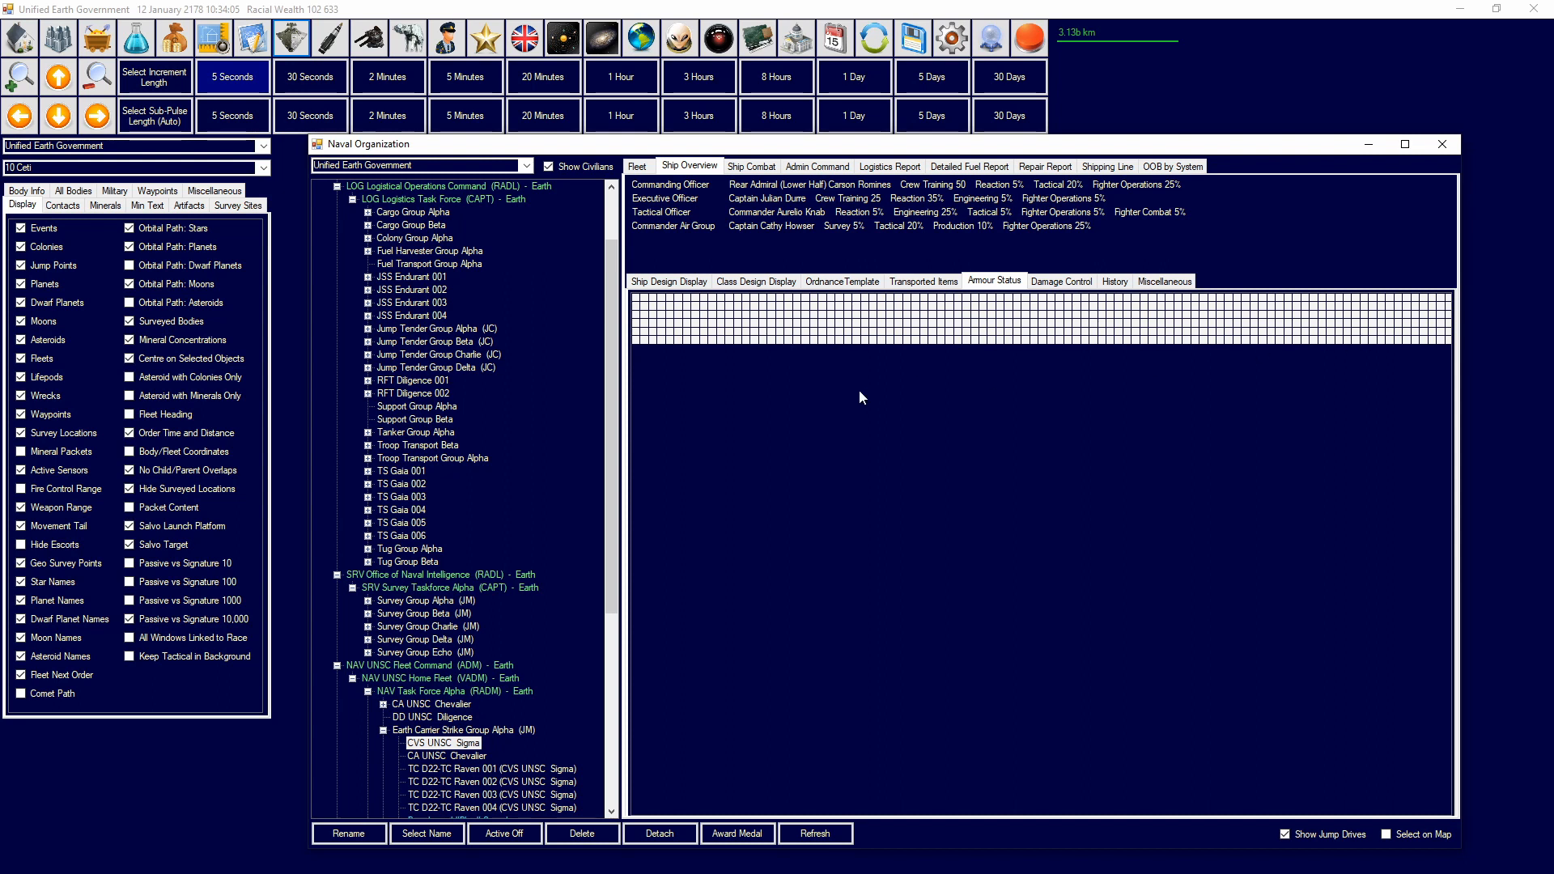
mouse_move(759, 429)
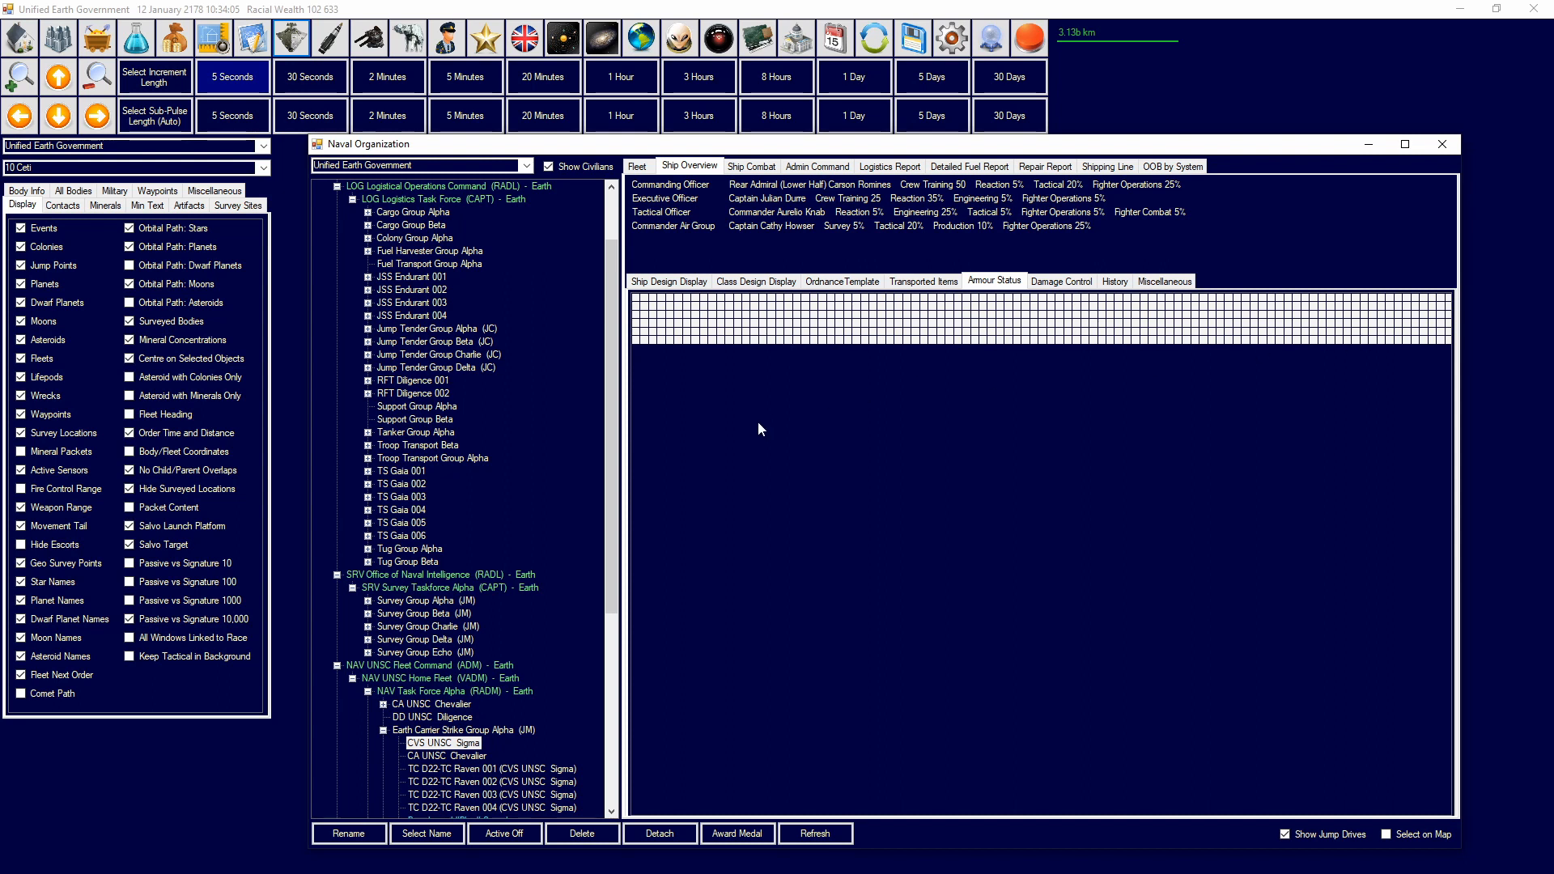
mouse_move(787, 311)
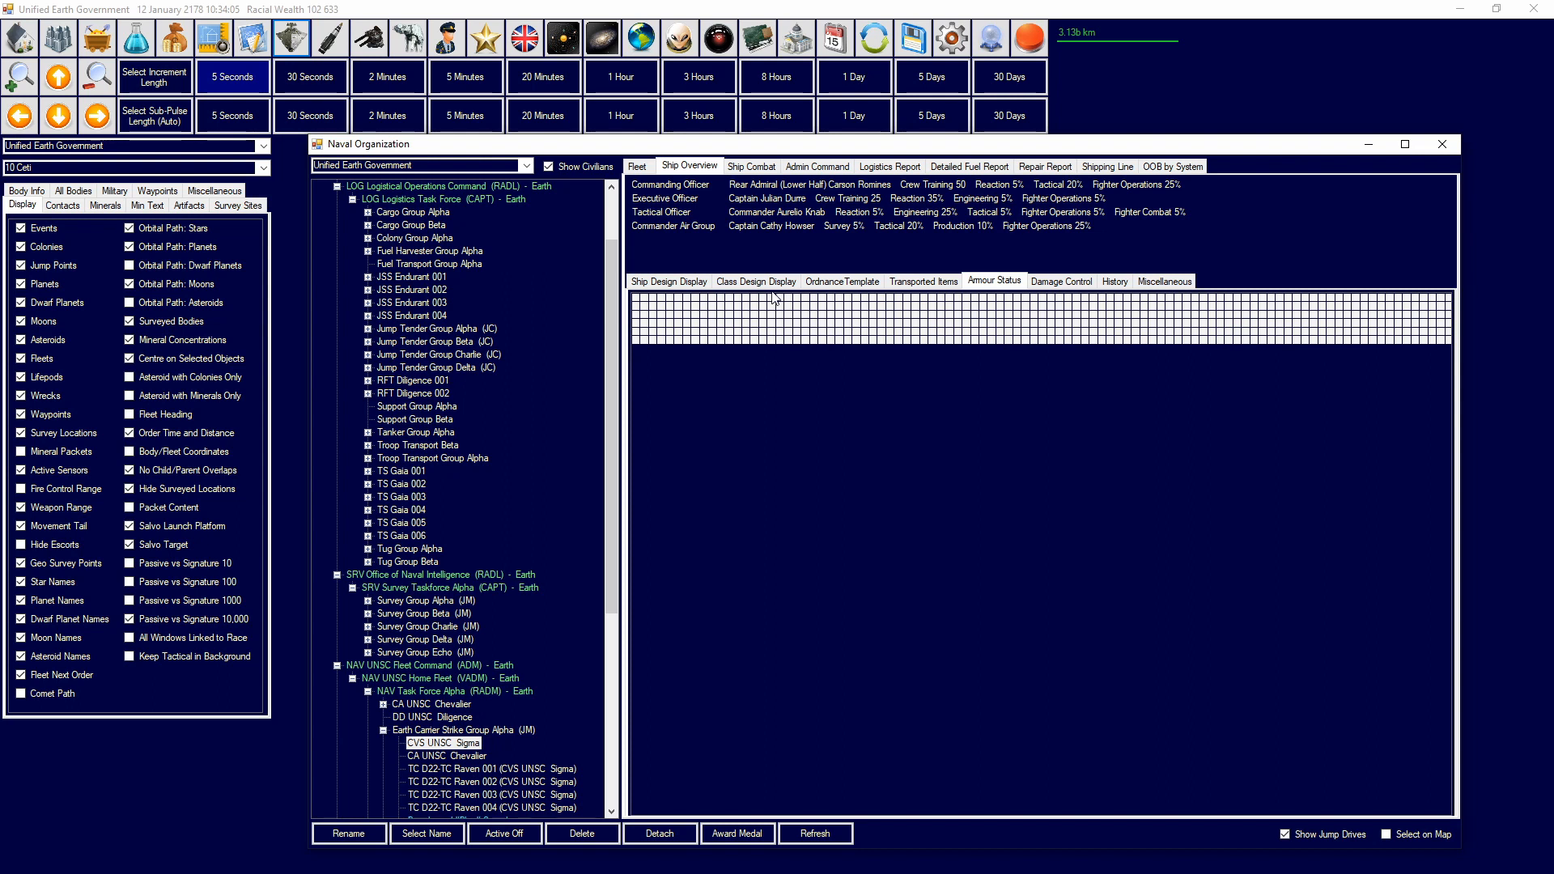
mouse_move(772, 357)
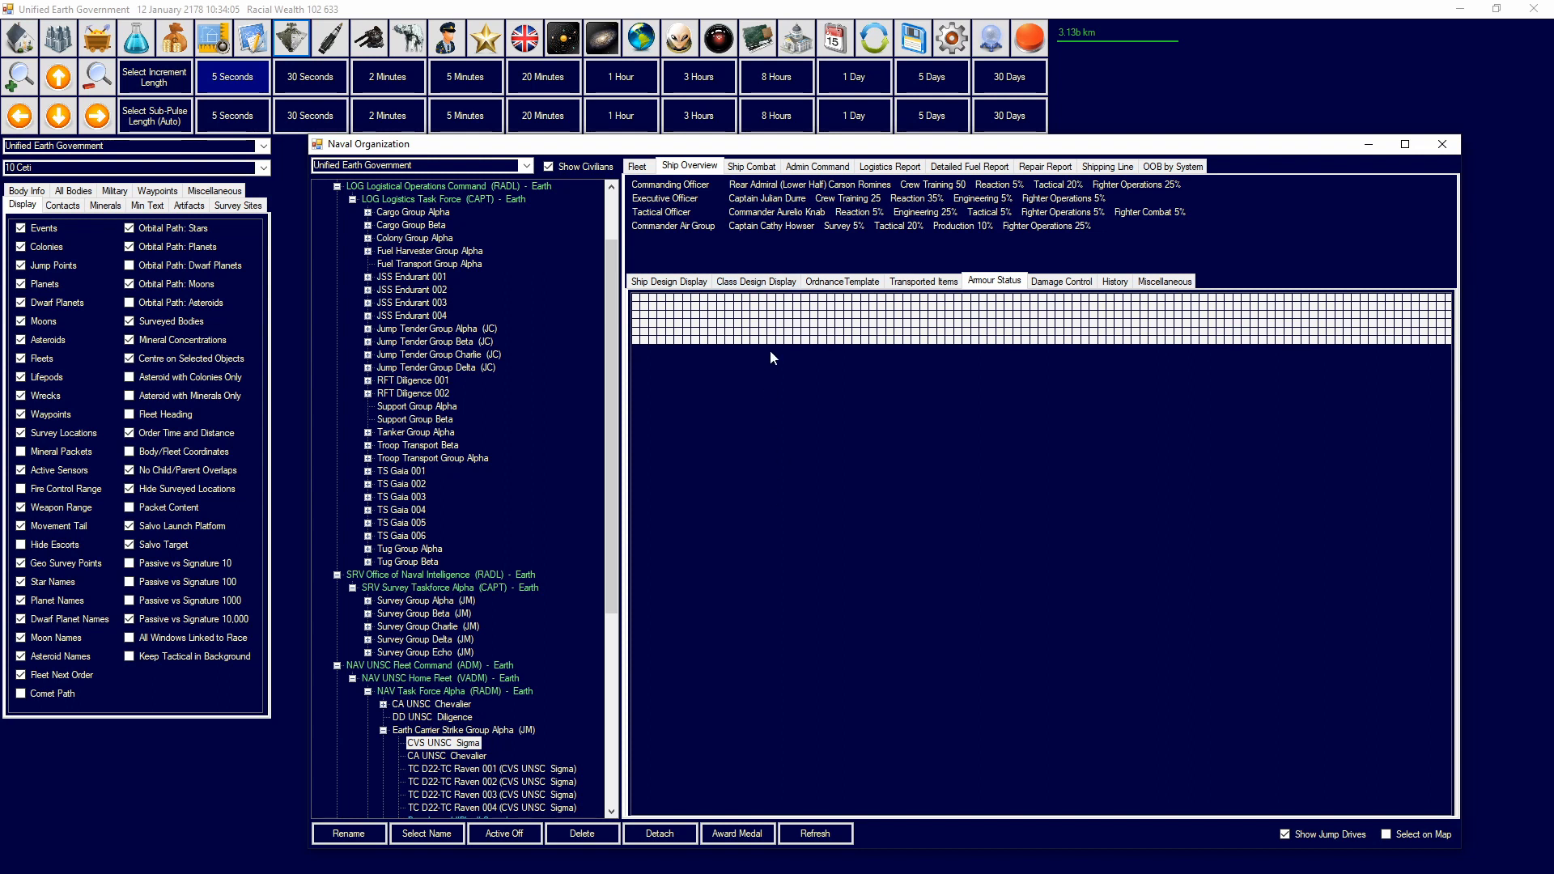
mouse_move(757, 469)
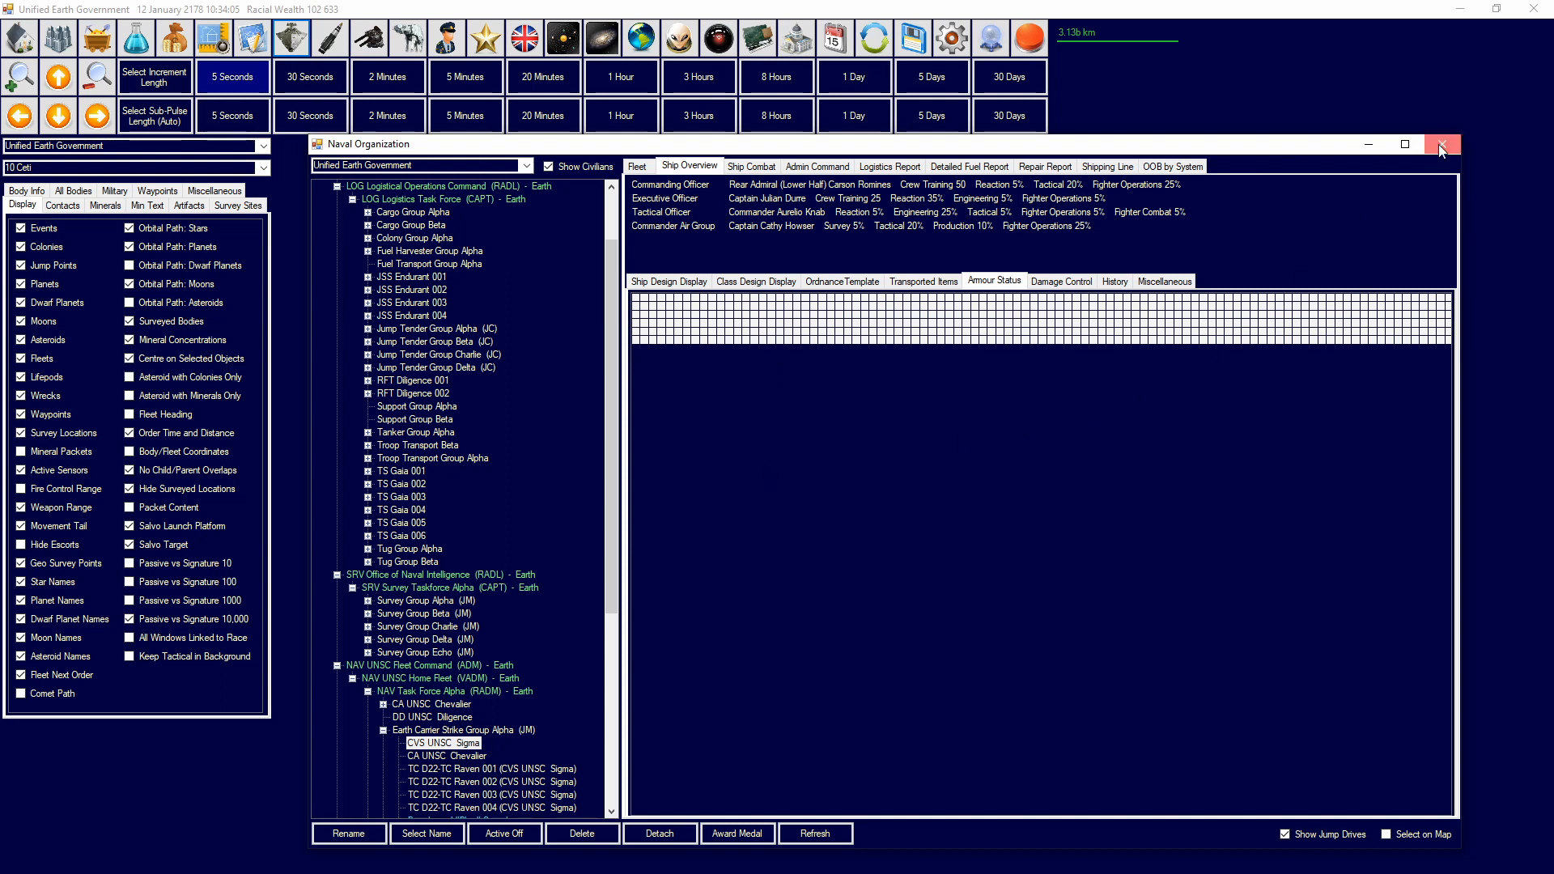
Step: Close Naval Organization and return to the Bordeaux frigate in Class Design
click(1439, 144)
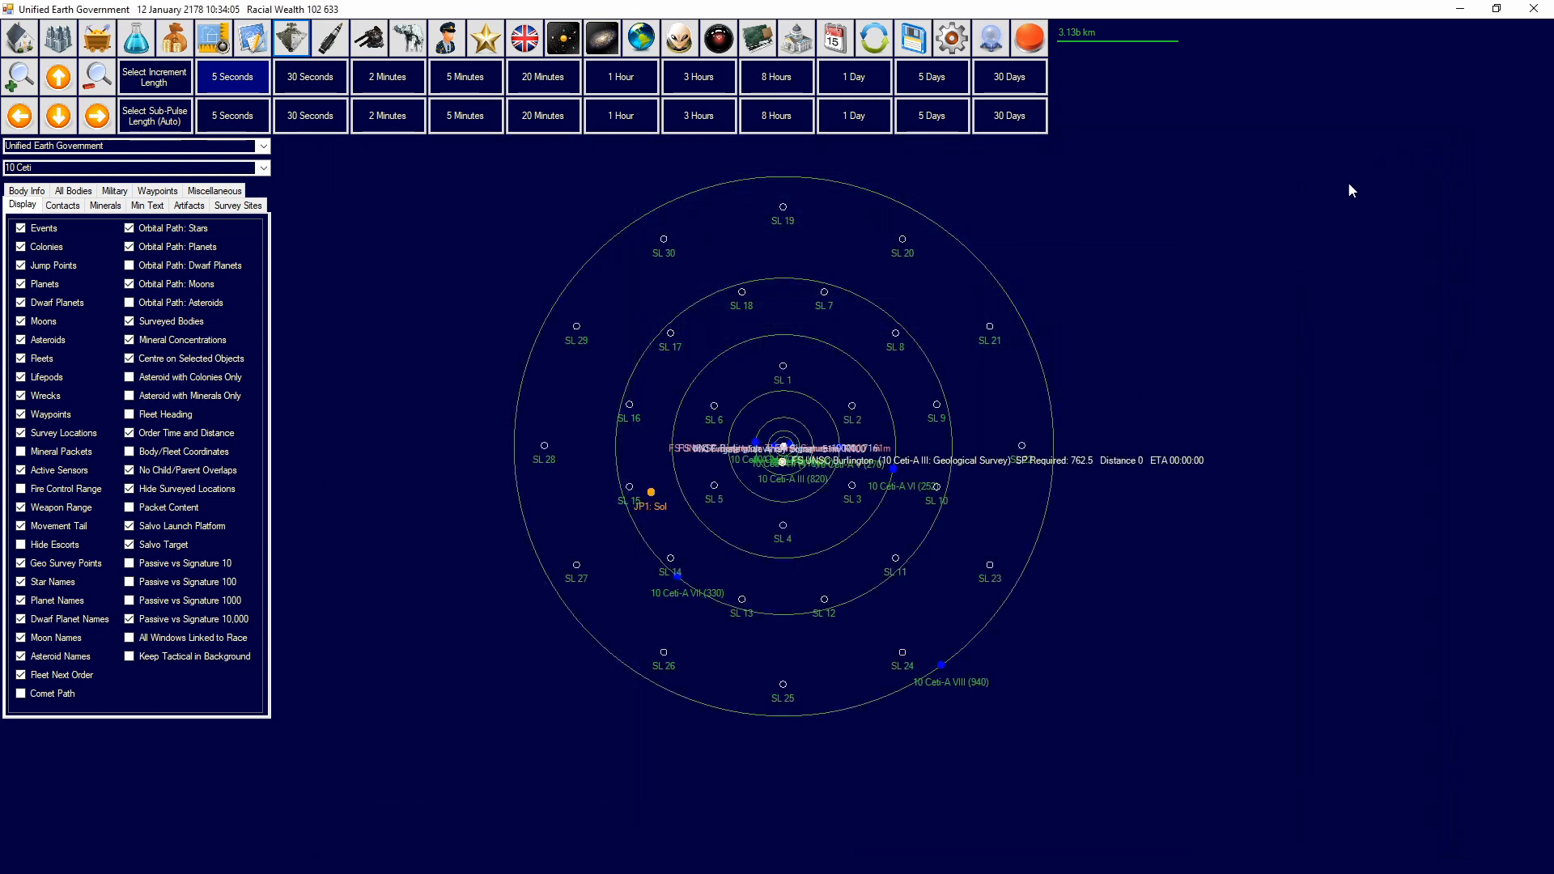
click(211, 37)
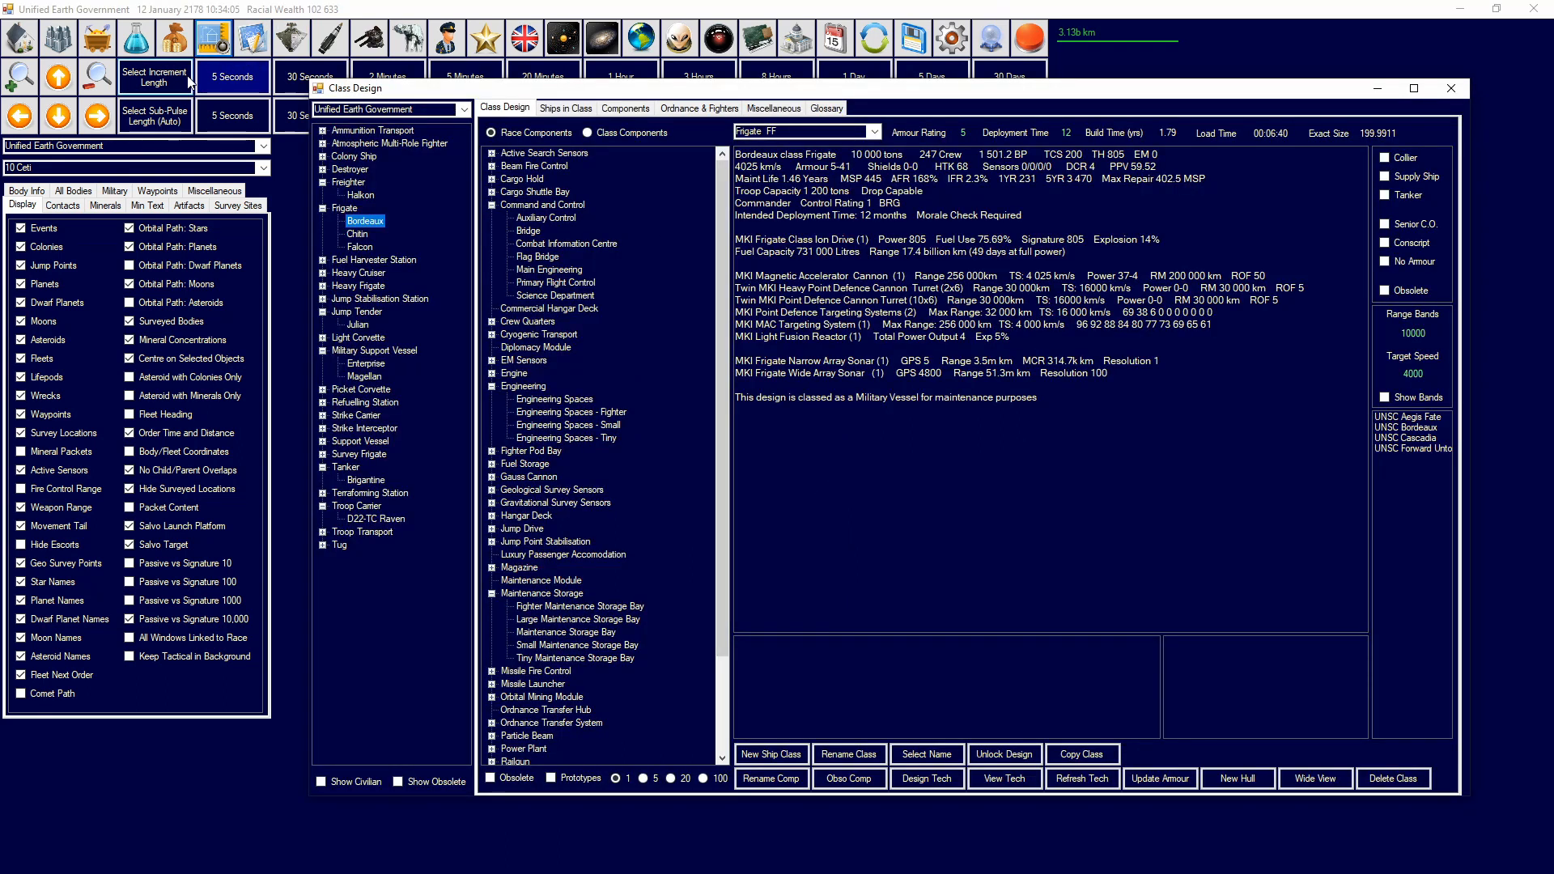